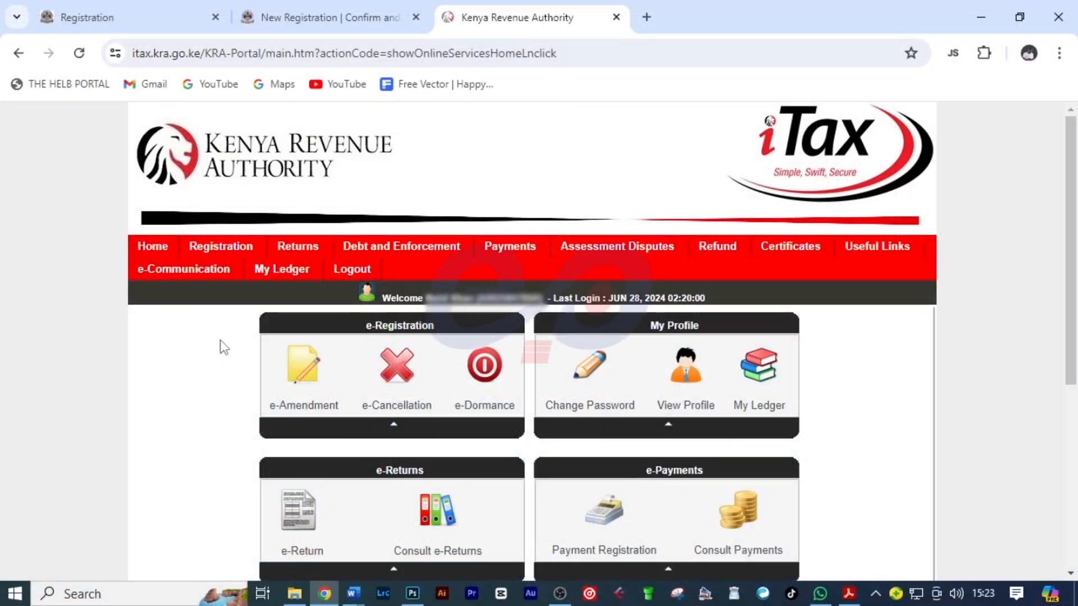
Step: Choose Amend PIN Details under Registration, select Online Form mode, and proceed
{"action": "left_click", "coordinate": [220, 246]}
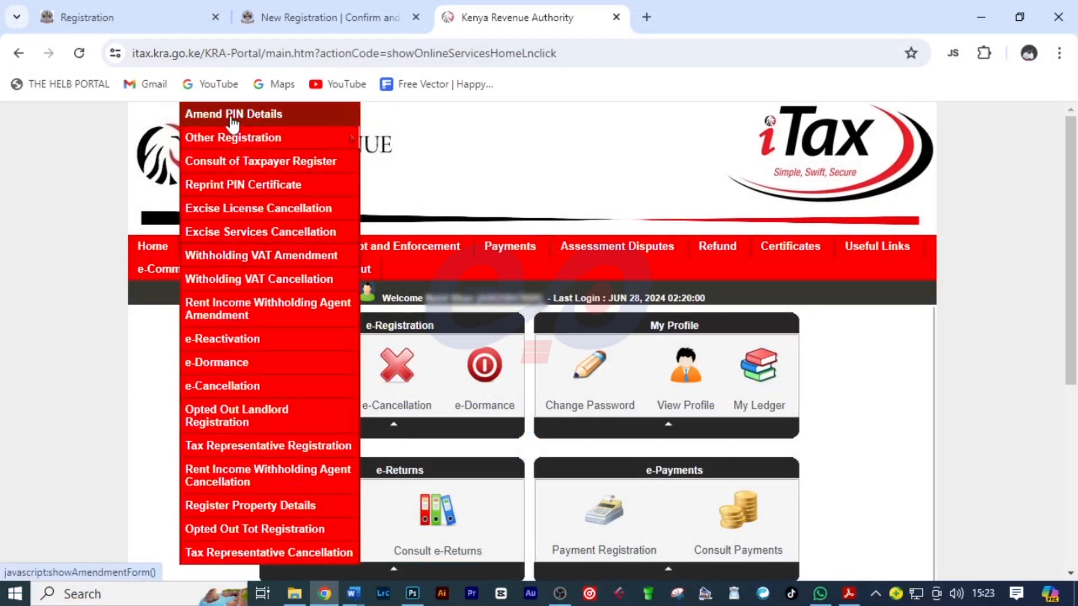
{"action": "left_click", "coordinate": [233, 114]}
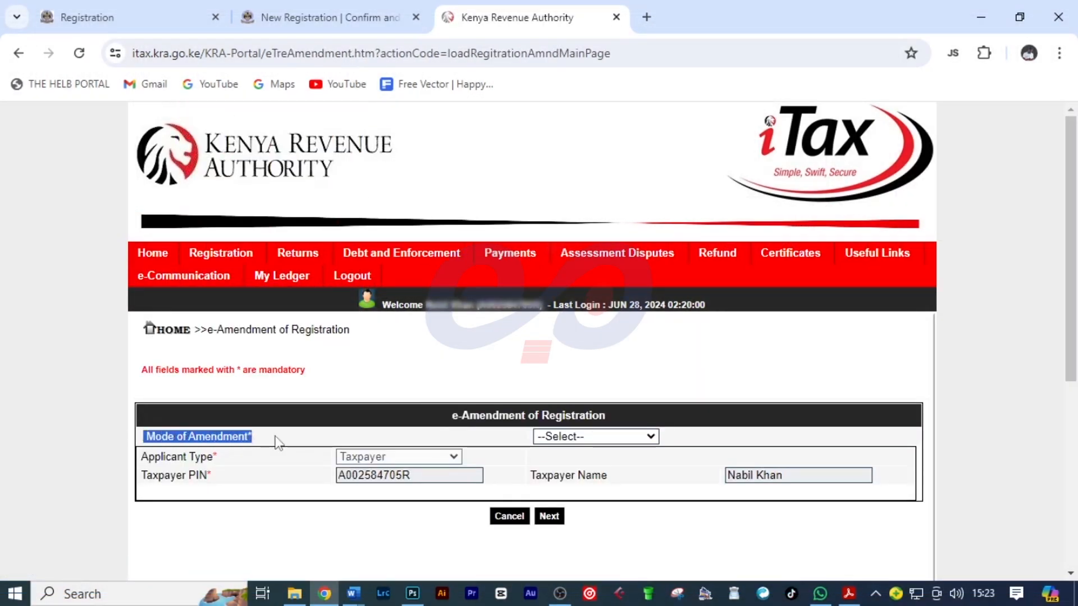
{"action": "left_click", "coordinate": [594, 436]}
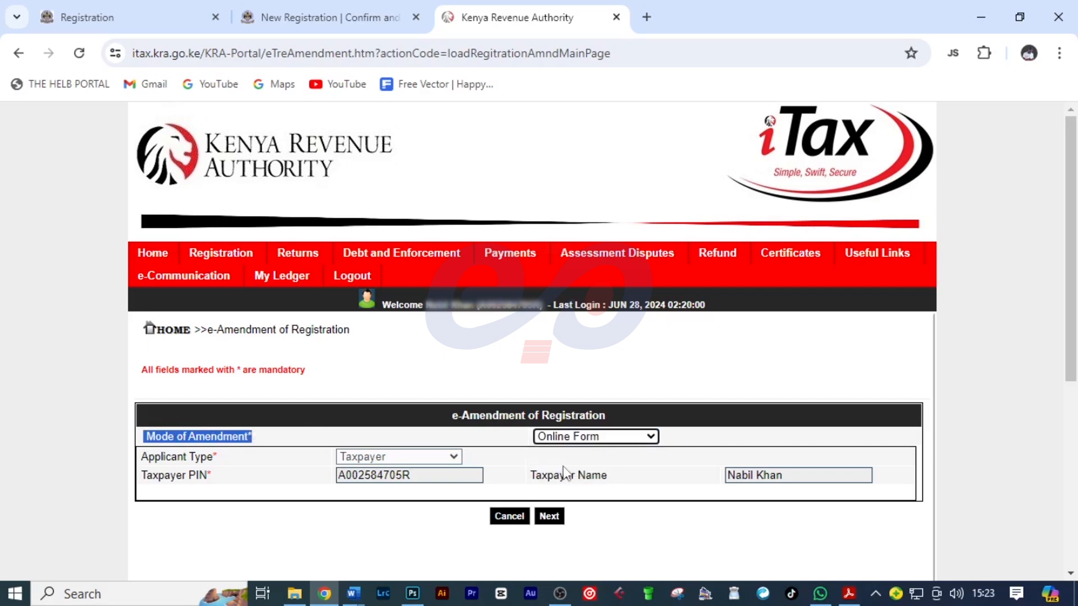
{"action": "left_click", "coordinate": [548, 517]}
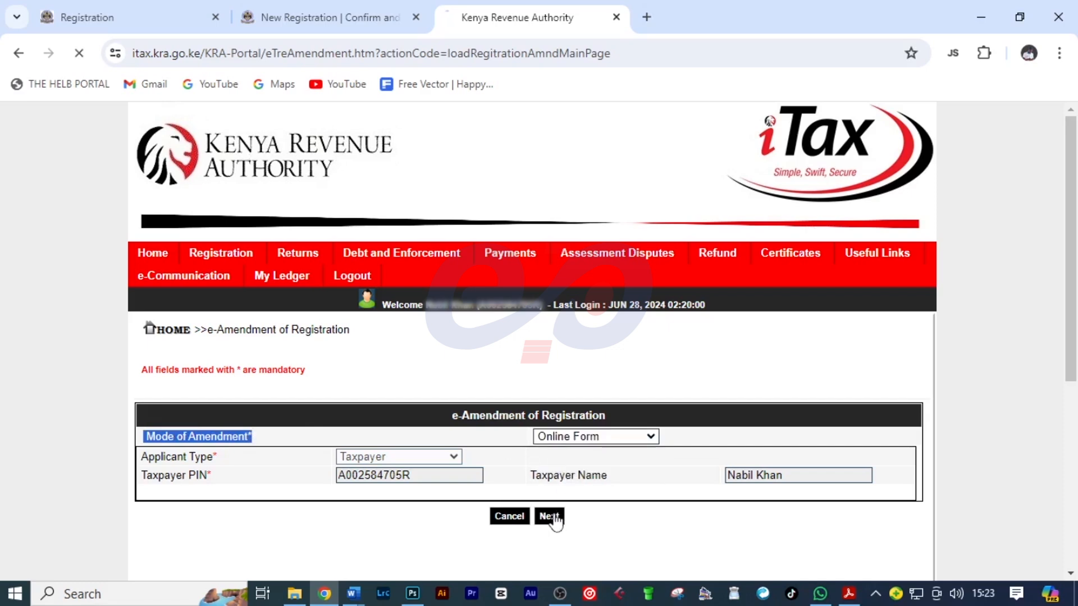
{"action": "left_click", "coordinate": [549, 517]}
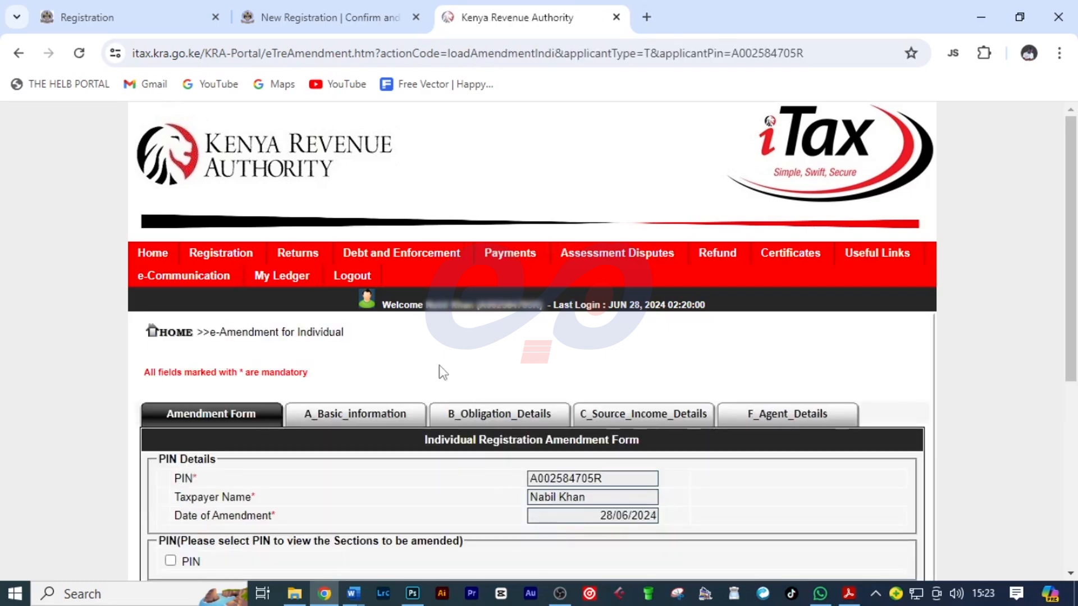
Step: Tick PIN and Basic Information for amendment and continue to Section A
{"action": "scroll", "scroll_direction": "down", "scroll_amount": 3}
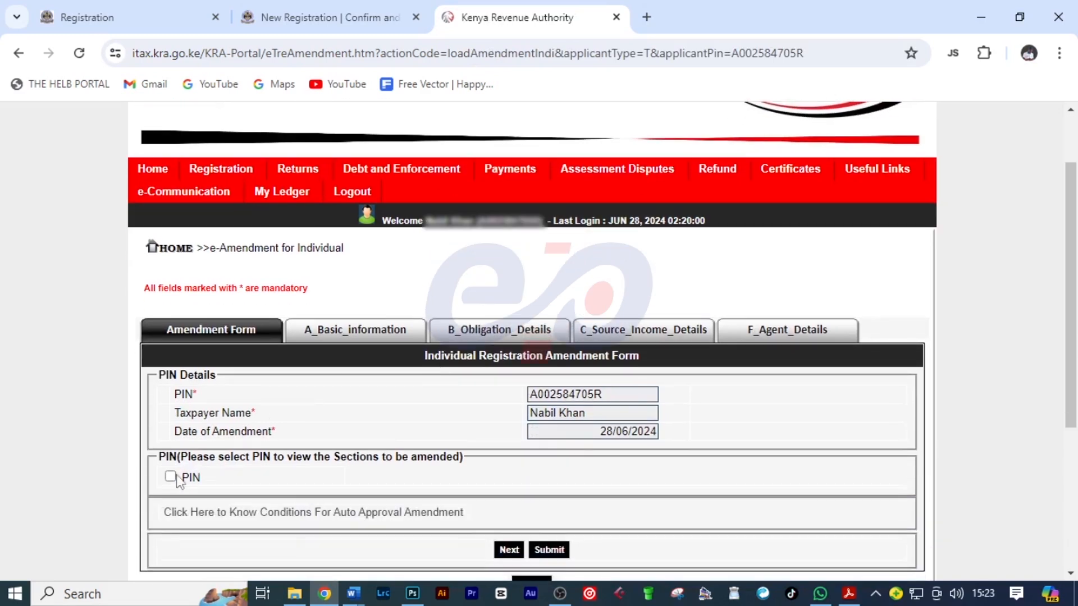
{"action": "left_click", "coordinate": [169, 477]}
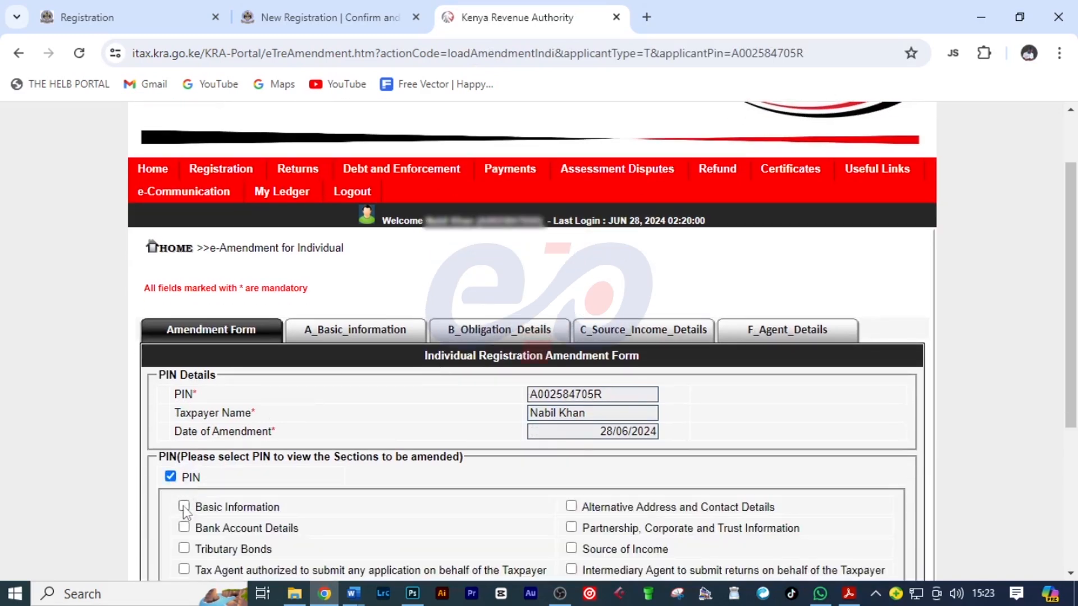
{"action": "left_click", "coordinate": [184, 507]}
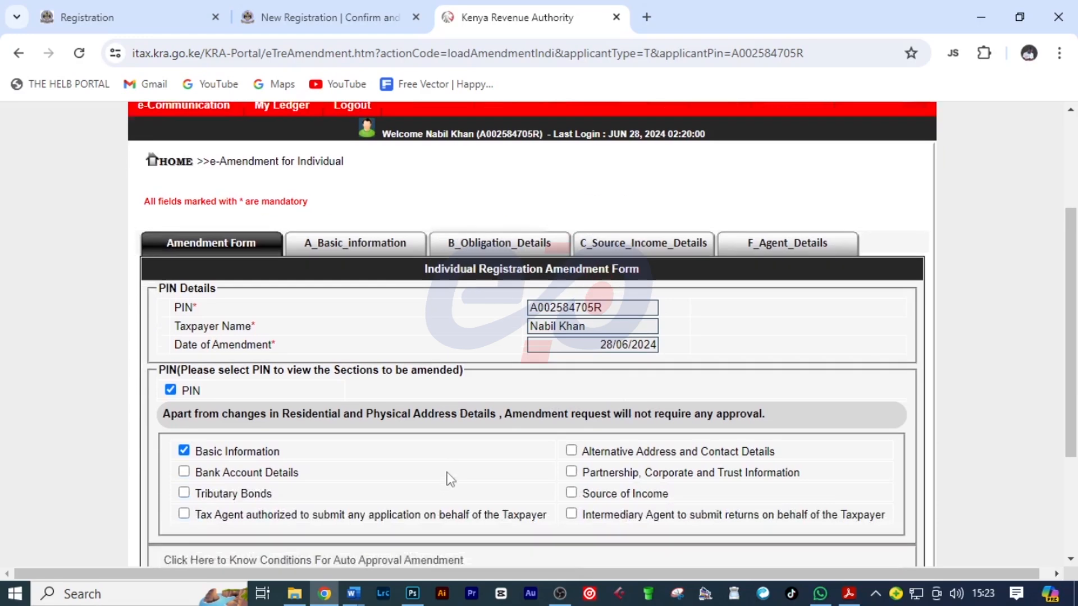
{"action": "left_click", "coordinate": [354, 242]}
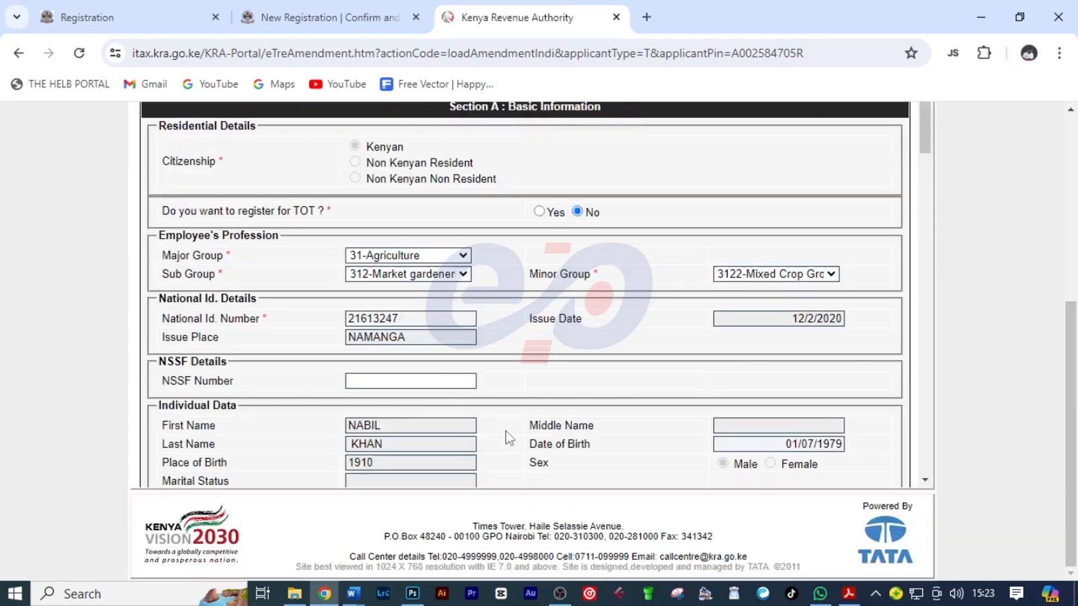
{"action": "mouse_move", "coordinate": [167, 217]}
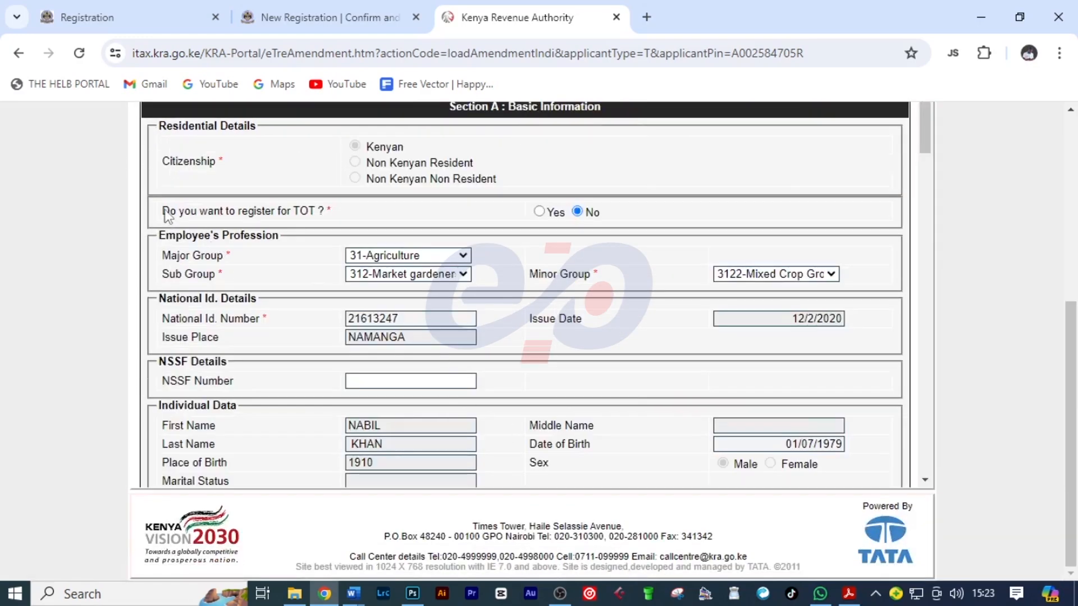
Step: Answer Yes to 'Do you want to register for TOT?' and scroll to uploads
{"action": "double_click", "coordinate": [244, 210]}
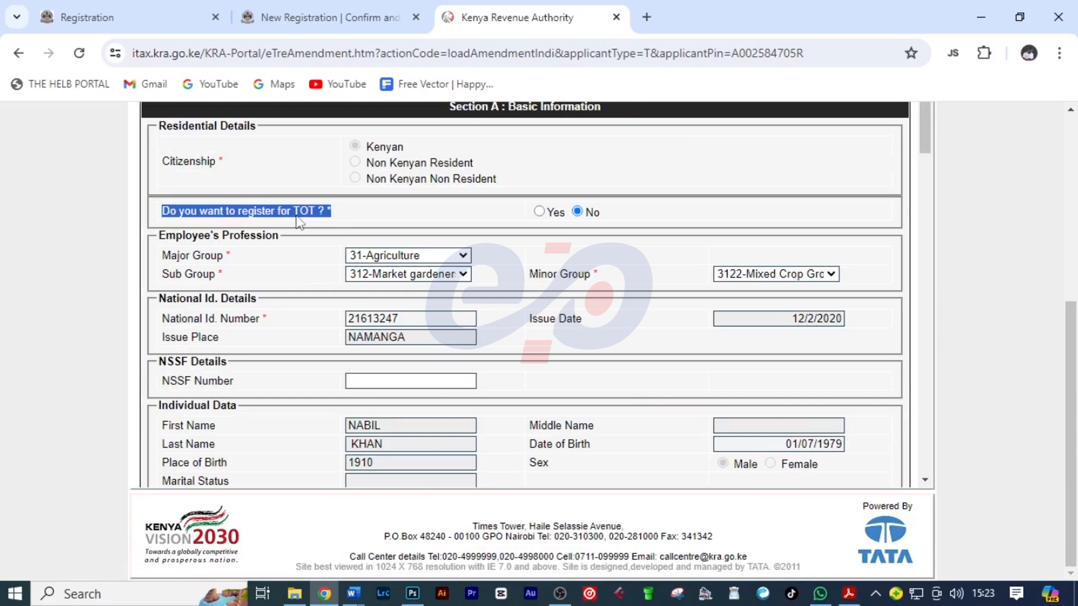
{"action": "left_click", "coordinate": [539, 211]}
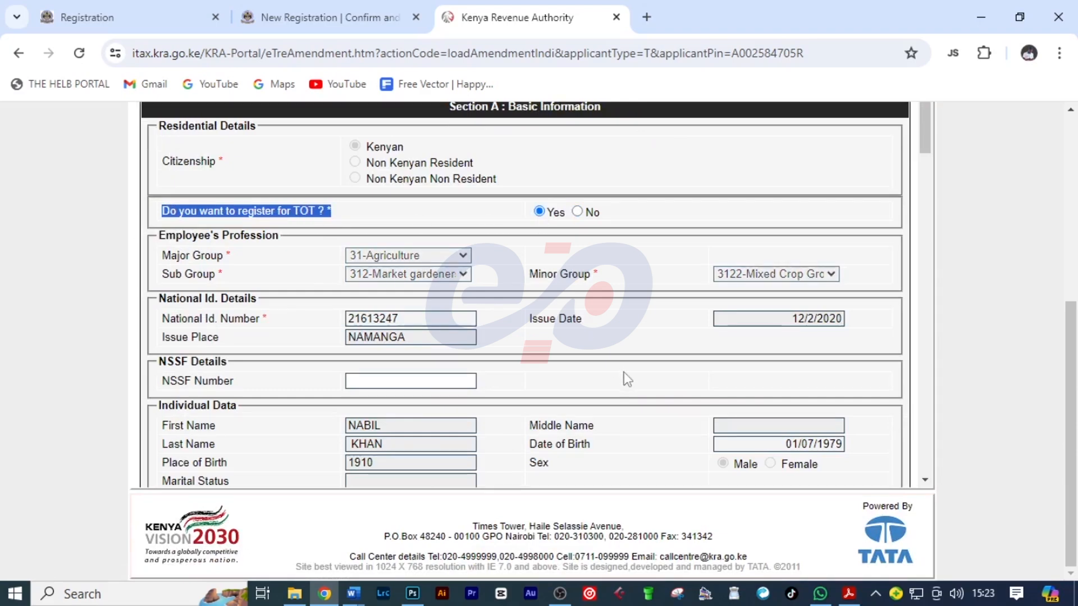
{"action": "scroll", "scroll_direction": "down", "scroll_amount": 3}
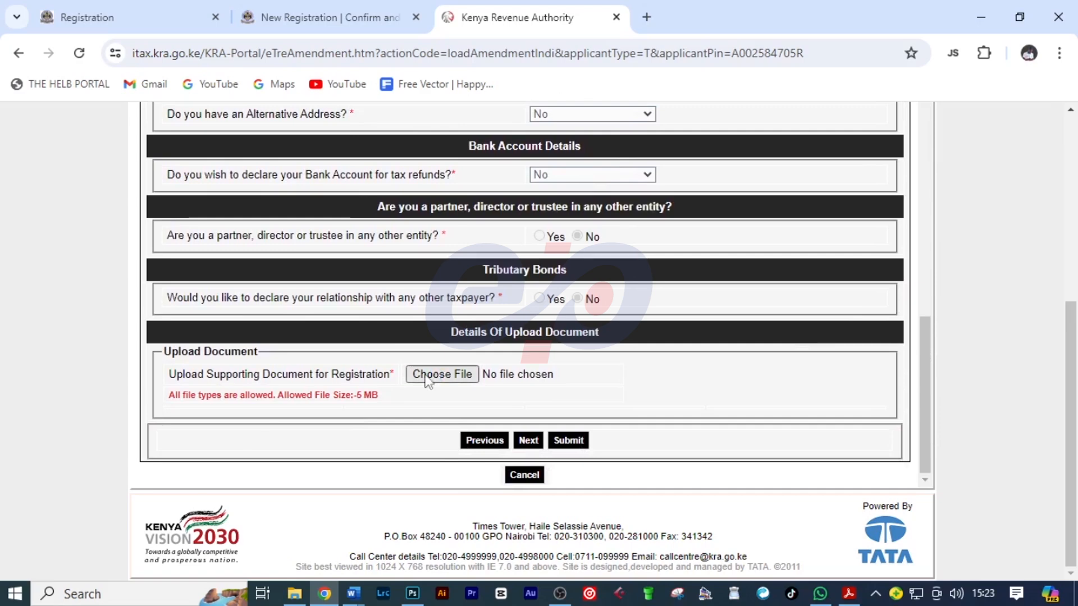
Step: Upload the TAJ BIKERS PERMIT PDF as the supporting document
{"action": "left_click", "coordinate": [442, 374]}
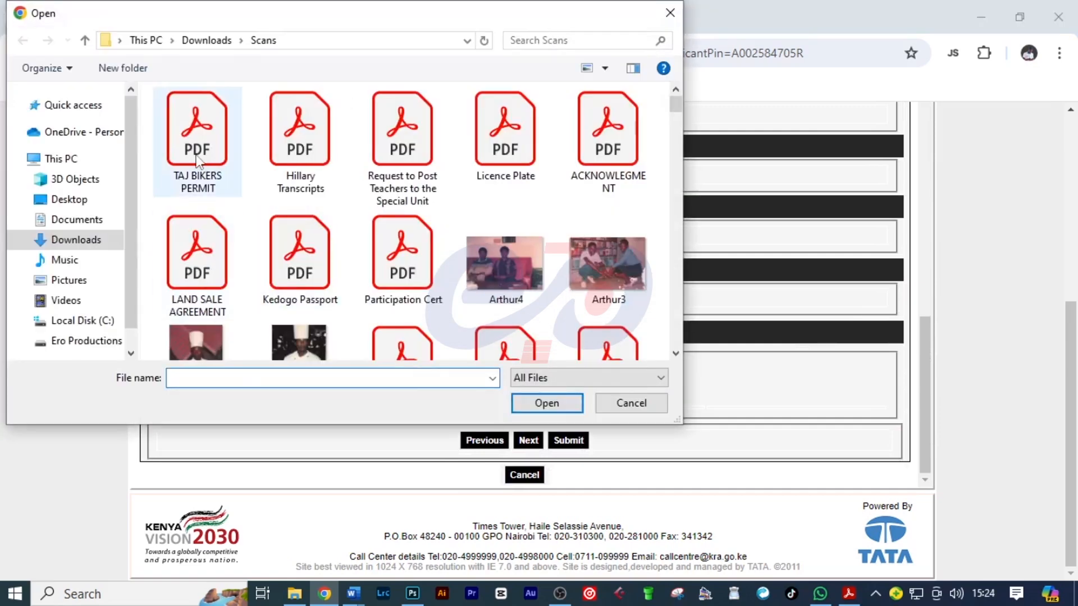
{"action": "left_click", "coordinate": [546, 403]}
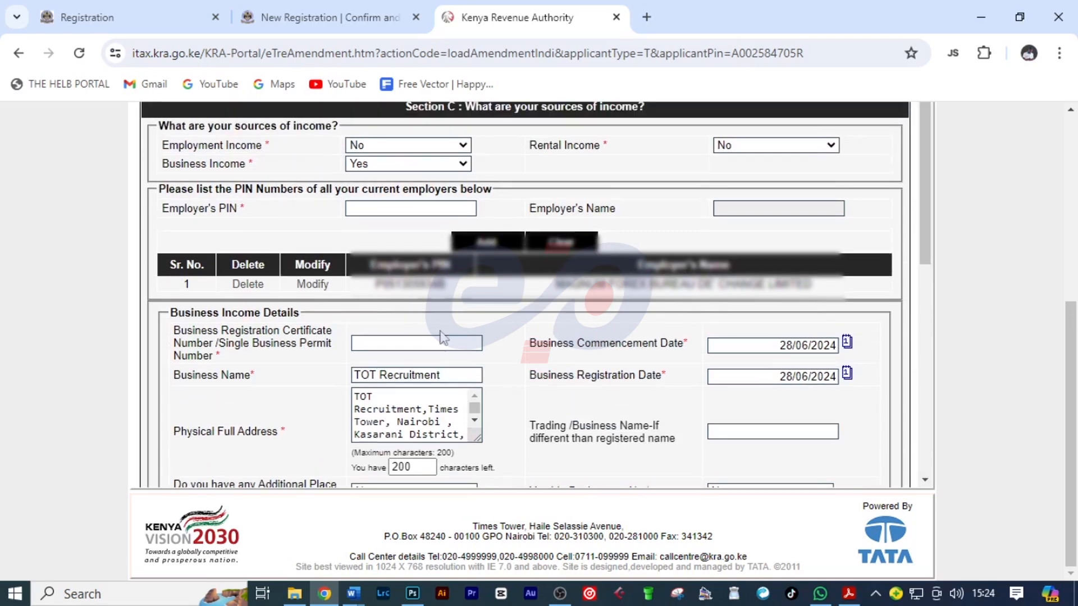
{"action": "mouse_move", "coordinate": [220, 350]}
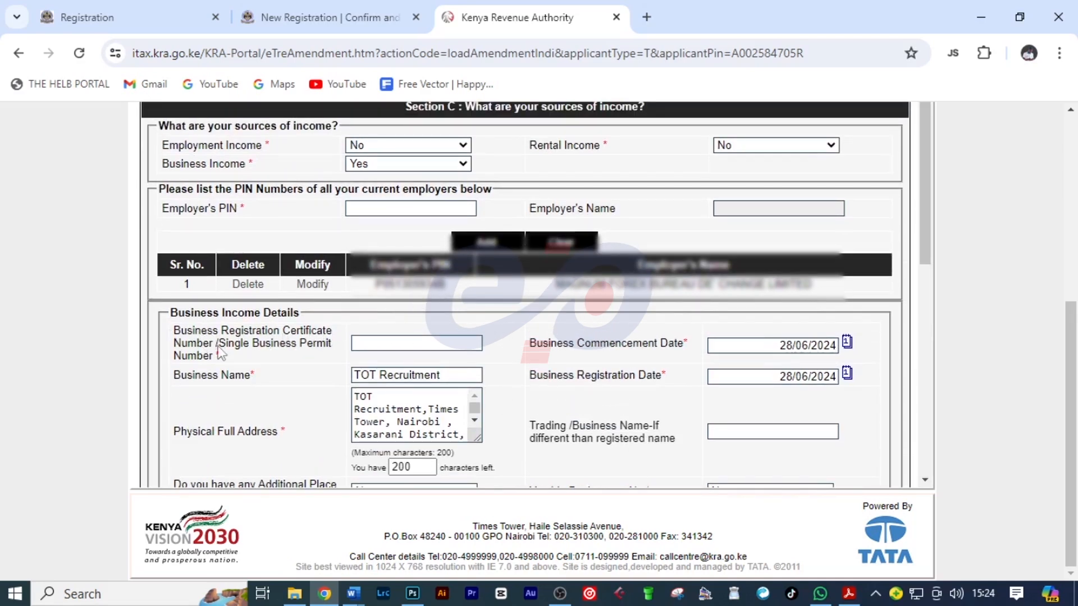
Step: Enter business permit number 03532107 and start replacing the business name with TAJ BIKERS
{"action": "left_click", "coordinate": [416, 343]}
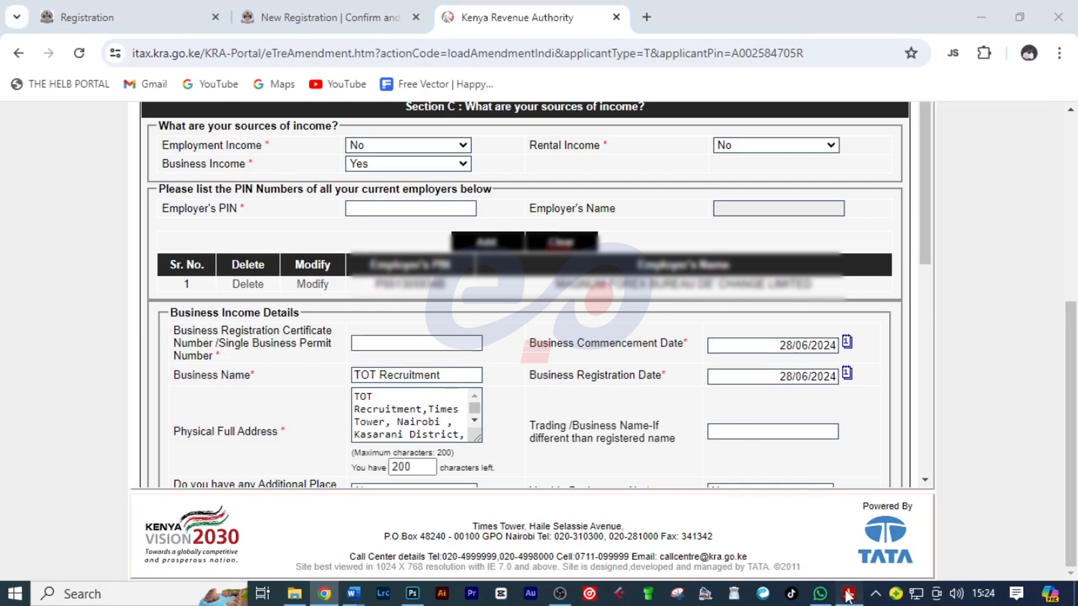
{"action": "left_click", "coordinate": [849, 594]}
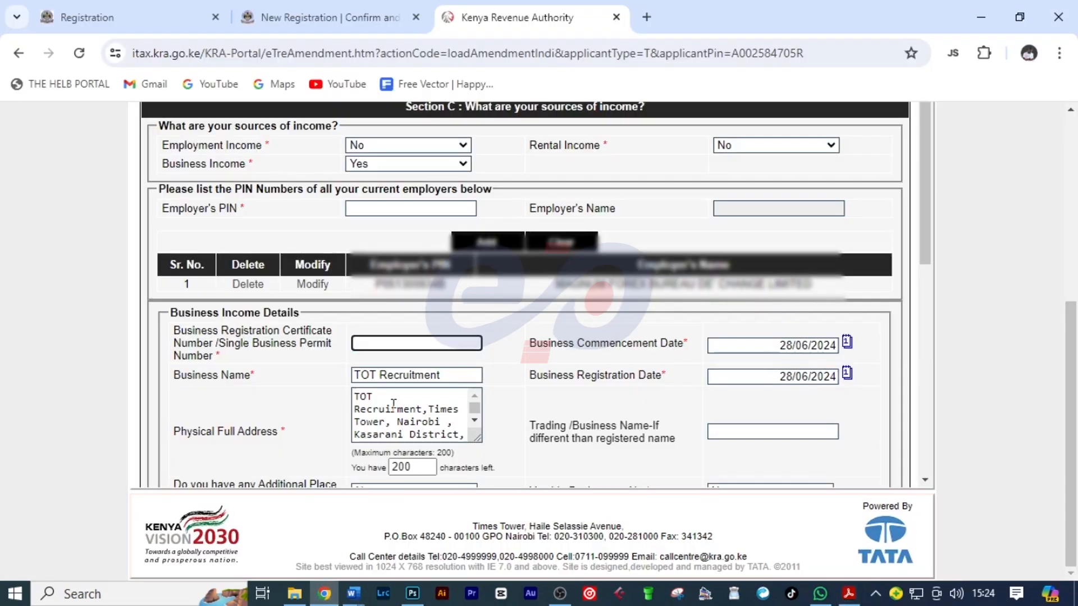
{"action": "type", "text": "03532107"}
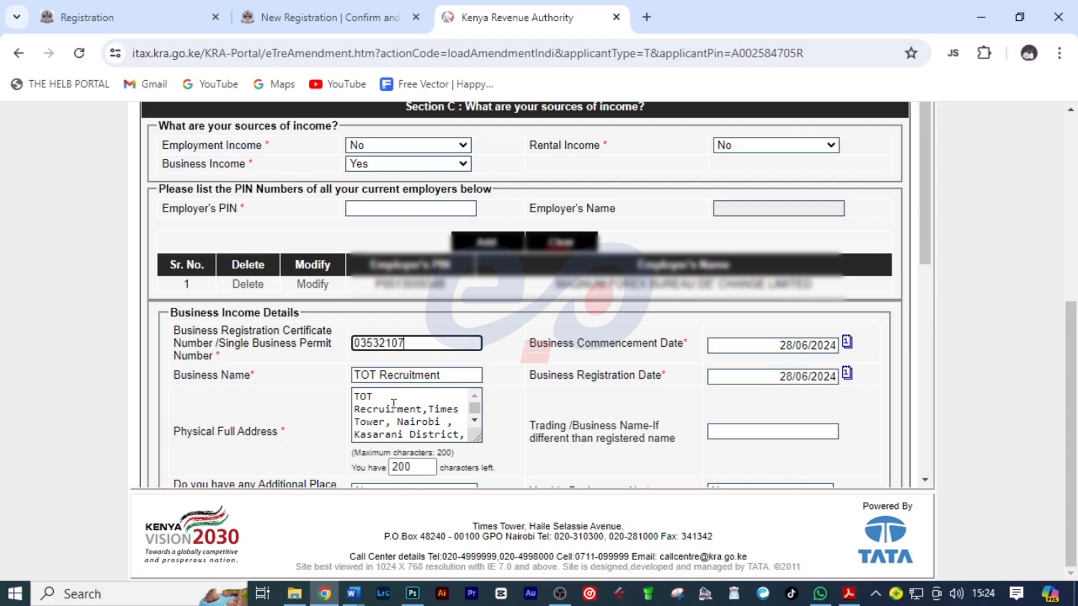
{"action": "mouse_move", "coordinate": [713, 350]}
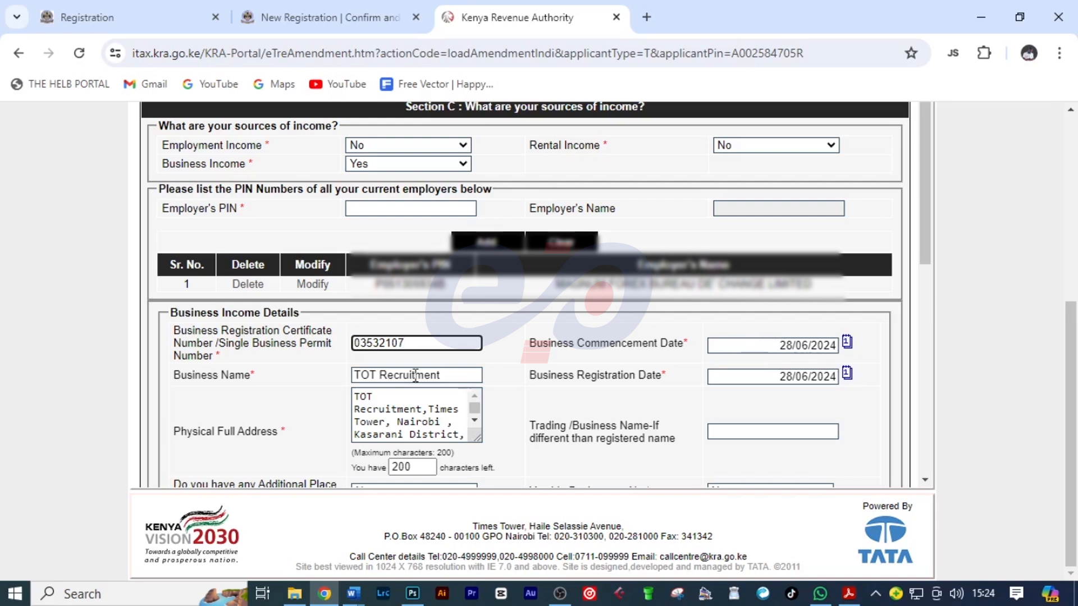
{"action": "double_click", "coordinate": [395, 374]}
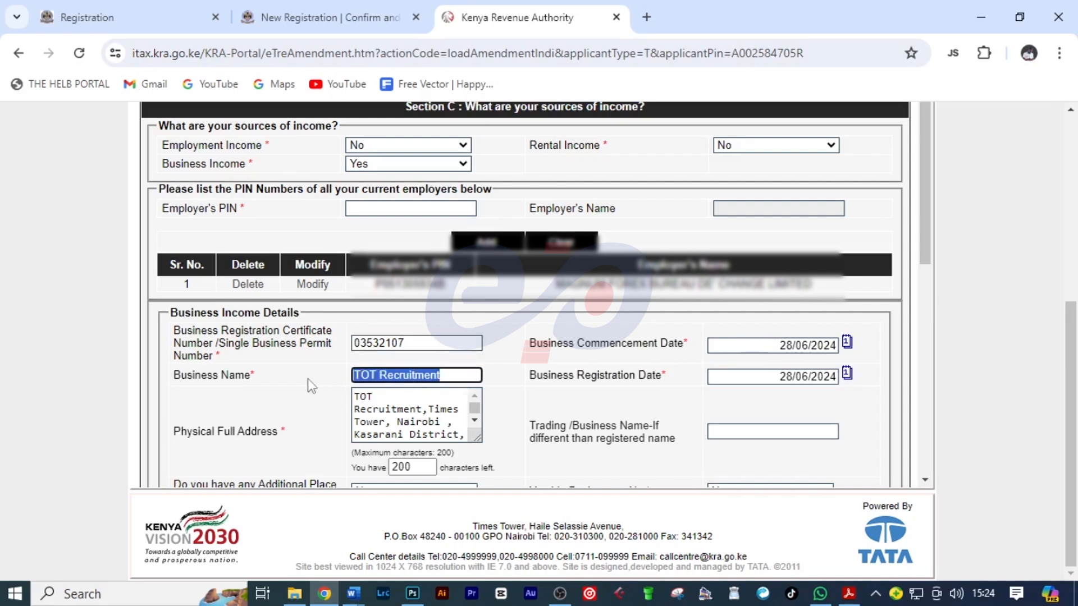
{"action": "type", "text": "TA,"}
{"action": "left_click", "coordinate": [416, 416]}
{"action": "type", "text": "TAJ BI"}
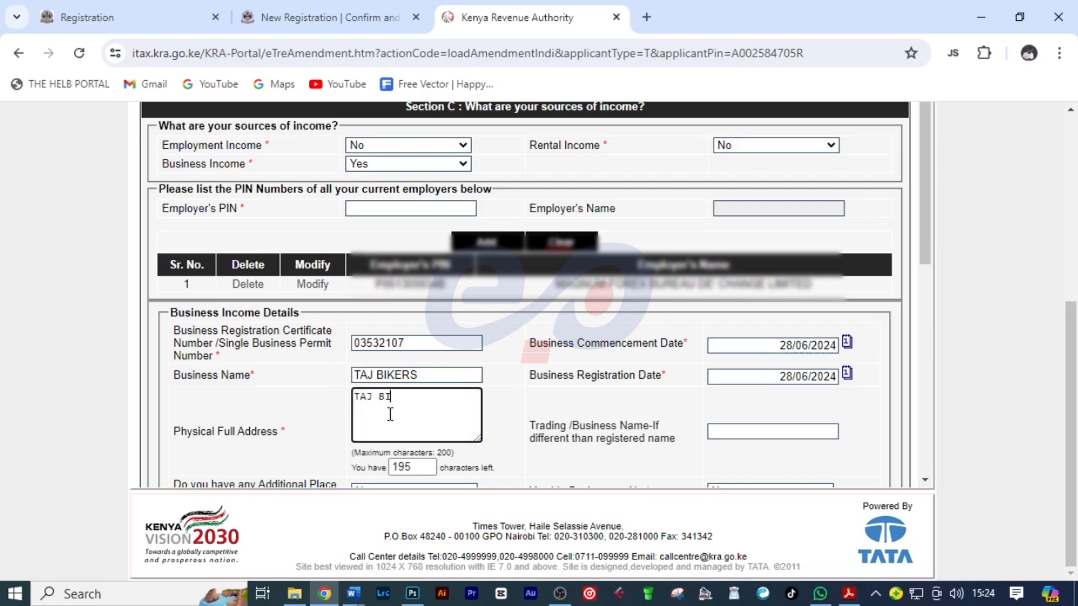
Step: Finish the name TAJ BIKERS and type its P.O. Box Namanga, Kajiado County address
{"action": "type", "text": "KERS,"}
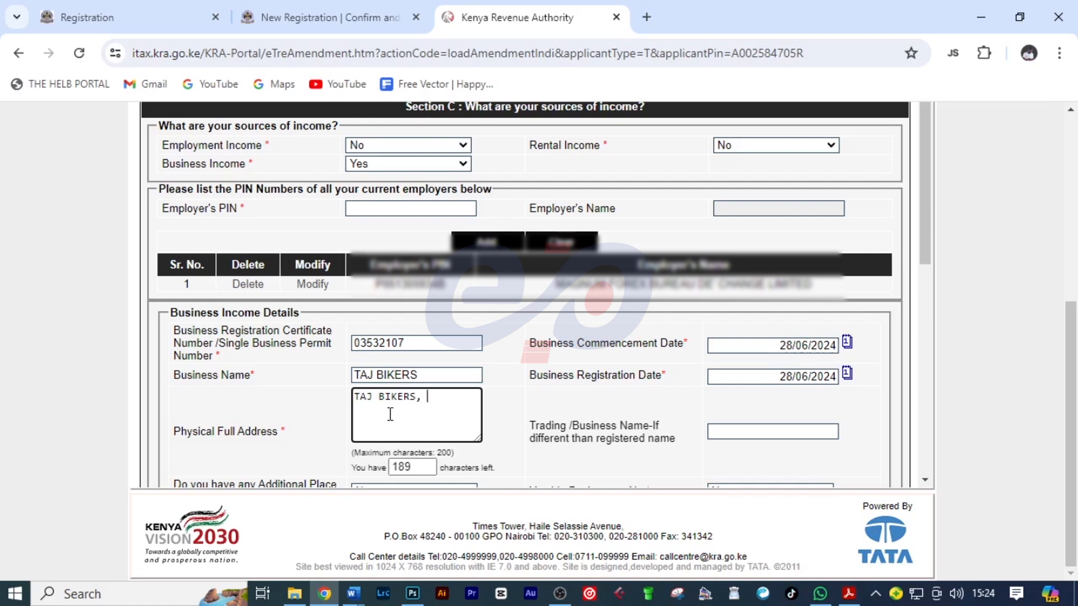
{"action": "type", "text": "P.O."}
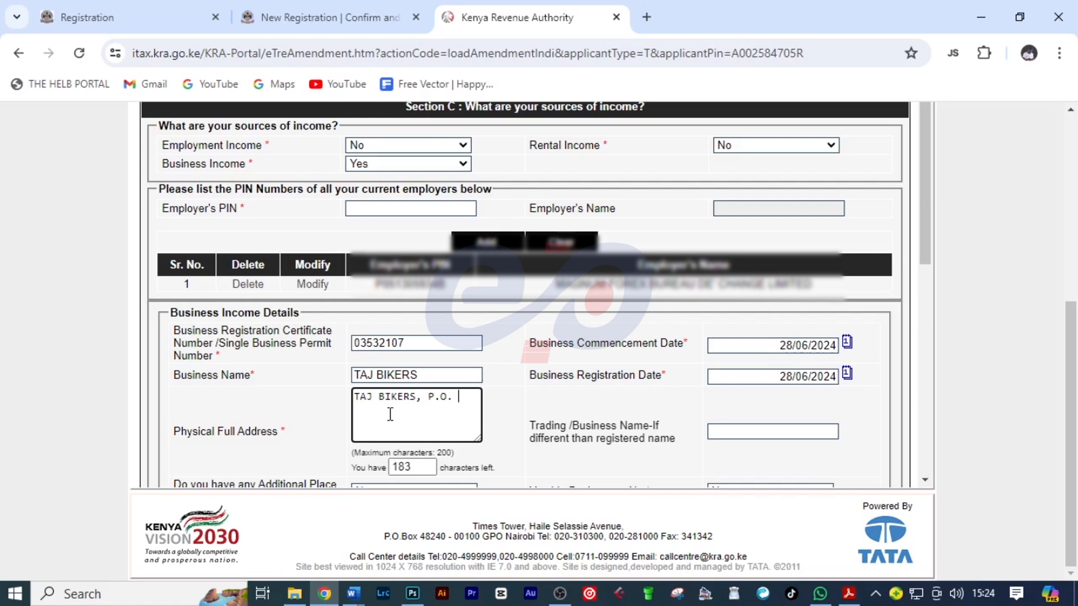
{"action": "type", "text": "BOX"}
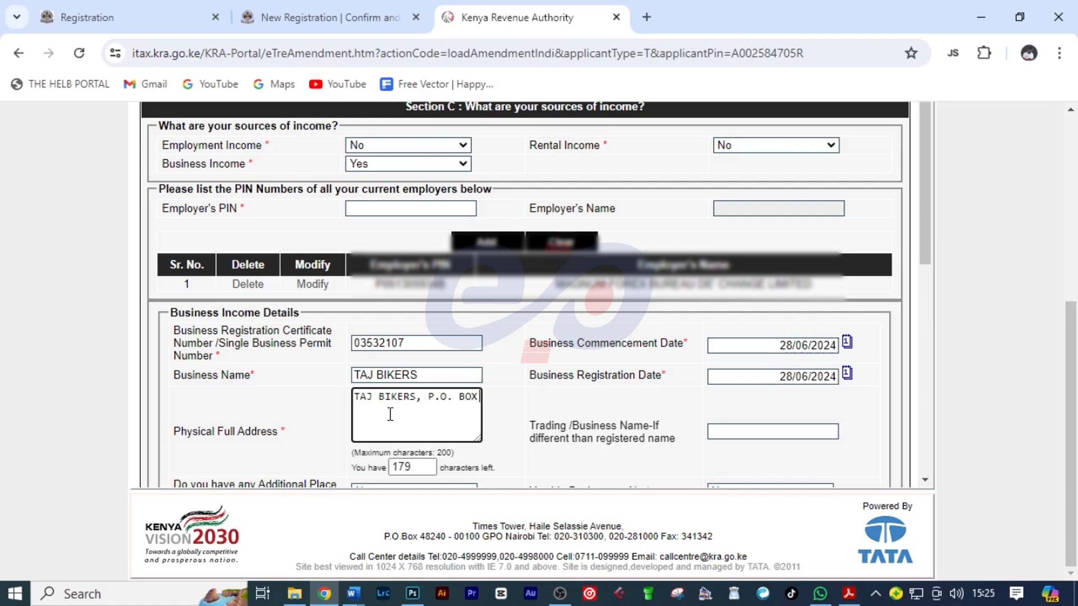
{"action": "type", "text": "12-"}
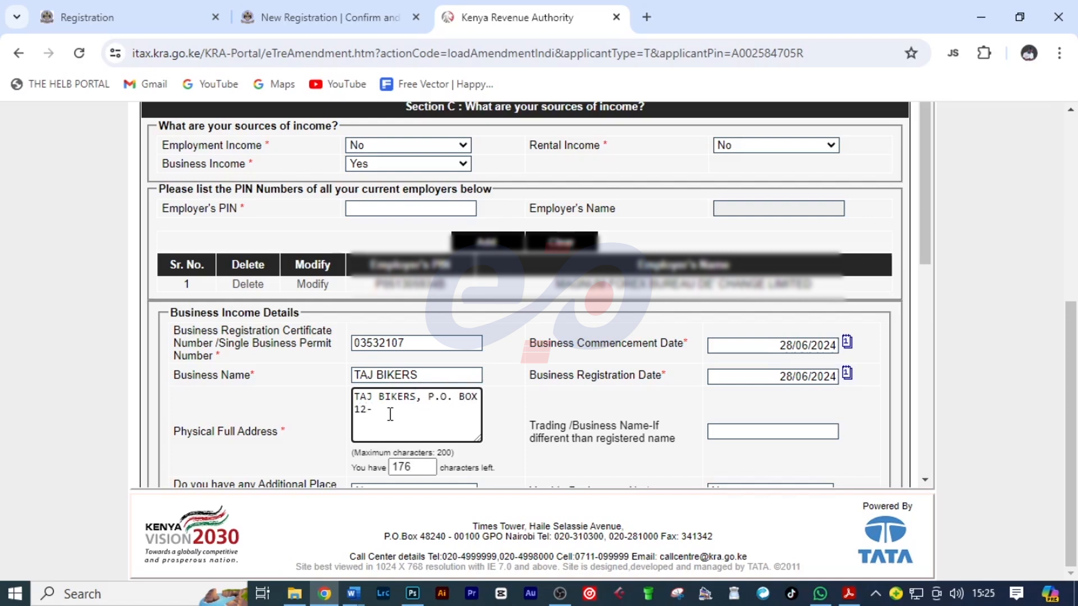
{"action": "type", "text": "9012"}
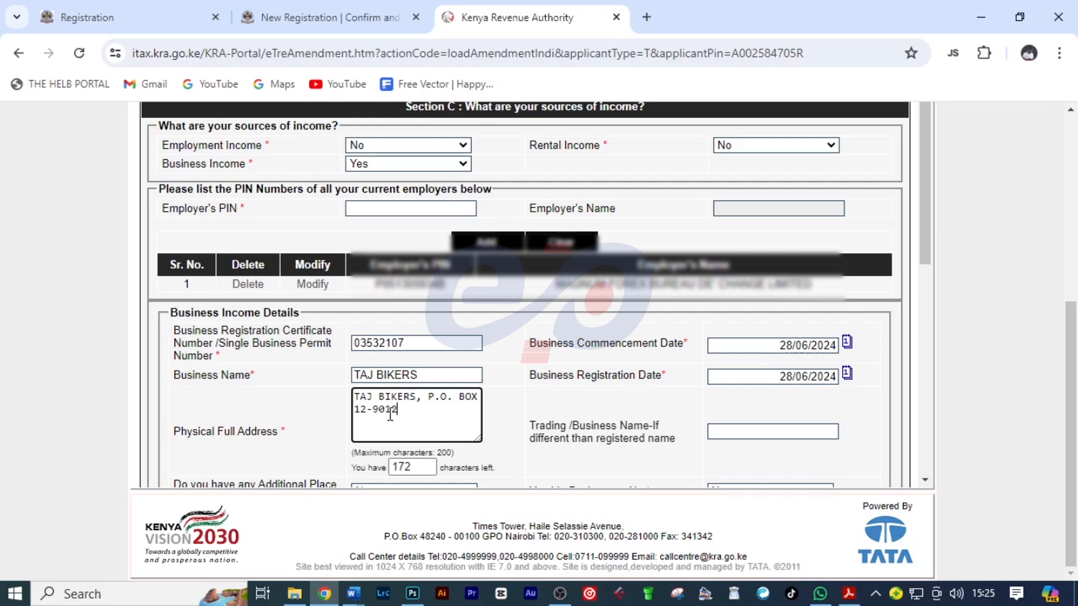
{"action": "type", "text": "5"}
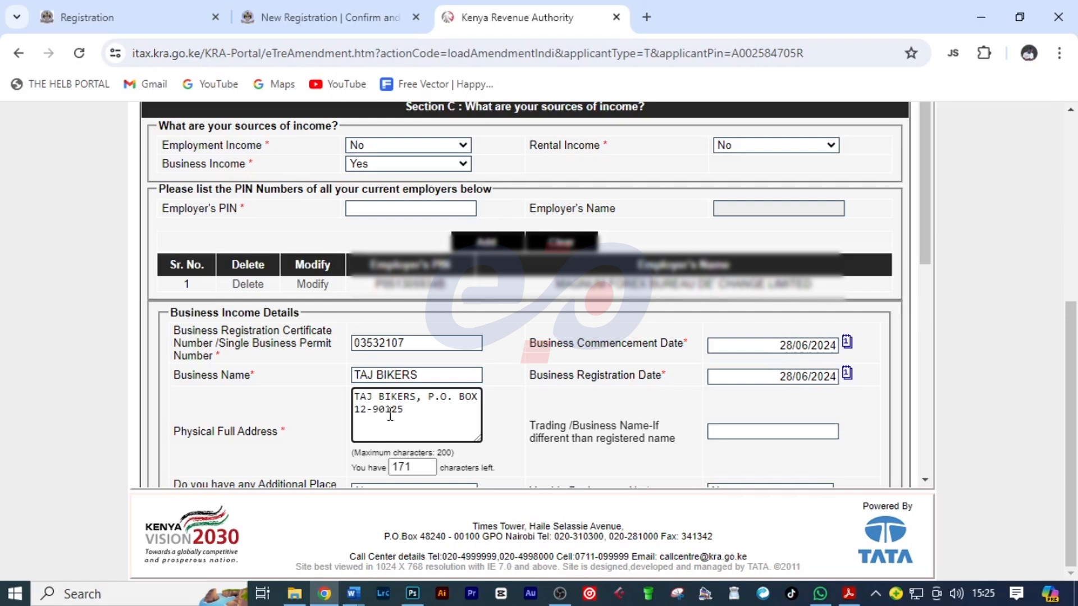
{"action": "type", "text": ", NAMANGA, KA"}
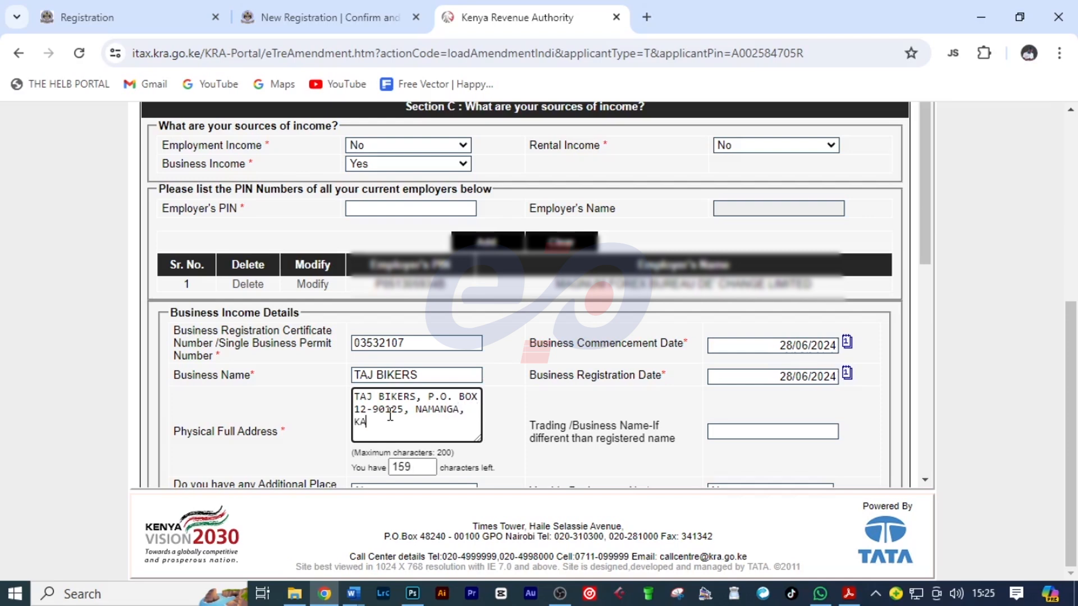
{"action": "type", "text": "JIADO"}
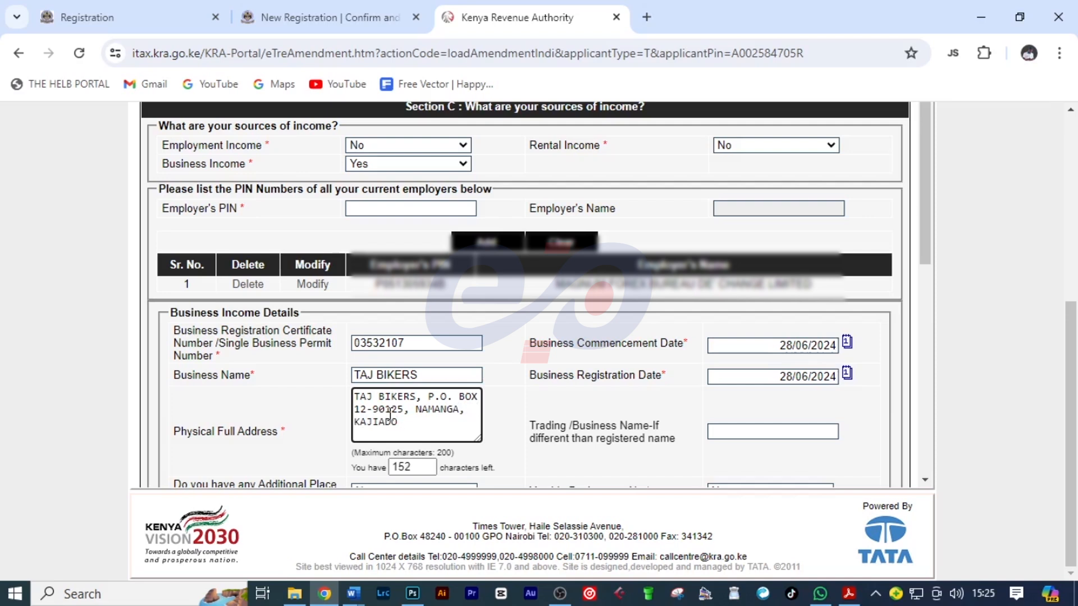
{"action": "type", "text": "CENTR"}
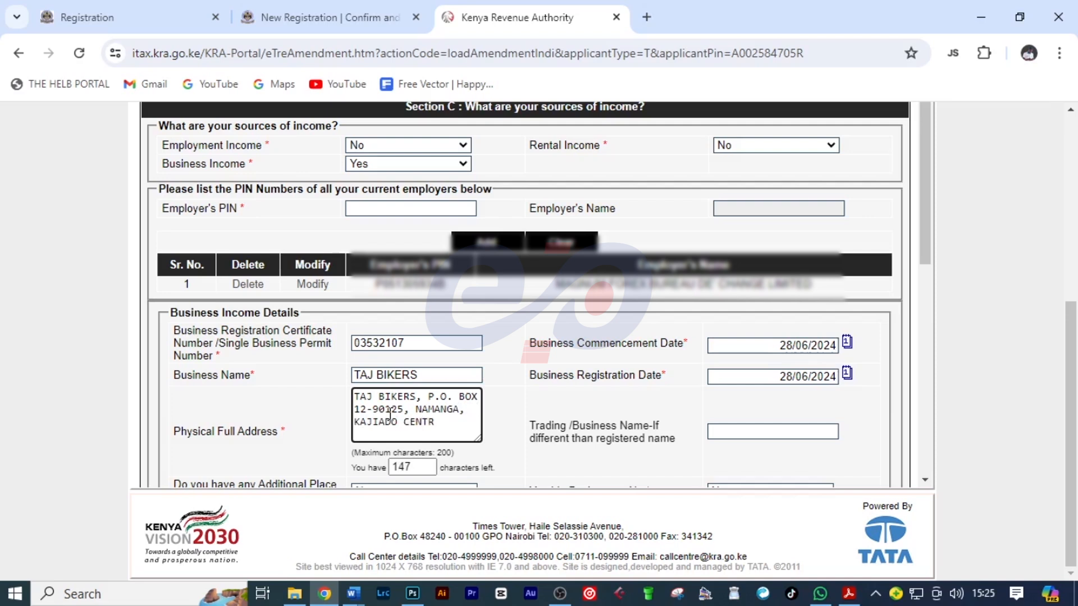
{"action": "type", "text": "AL"}
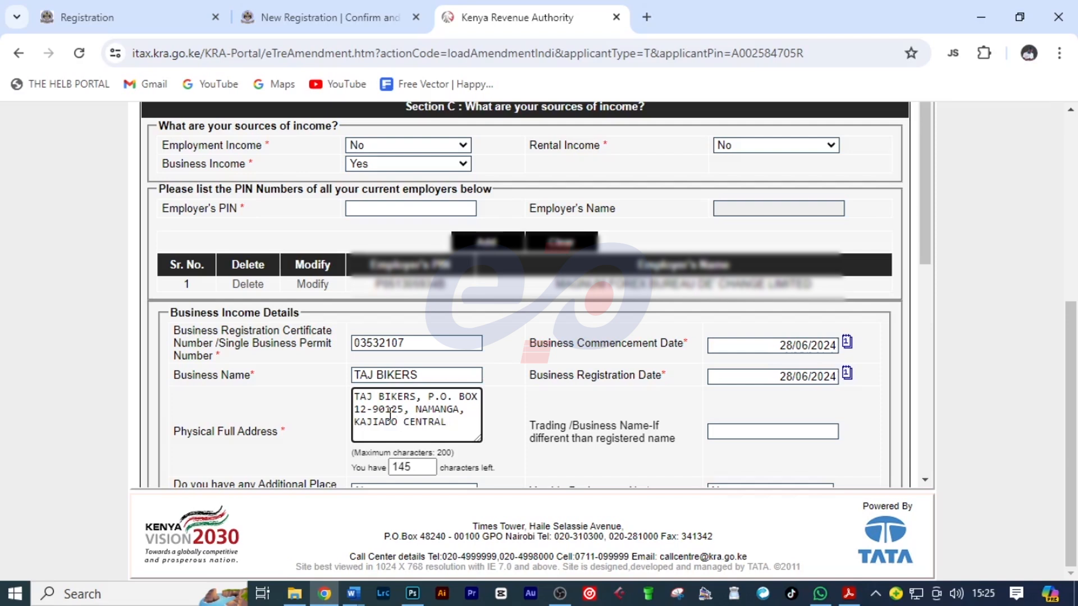
{"action": "type", "text": "SUB-COUNTY,"}
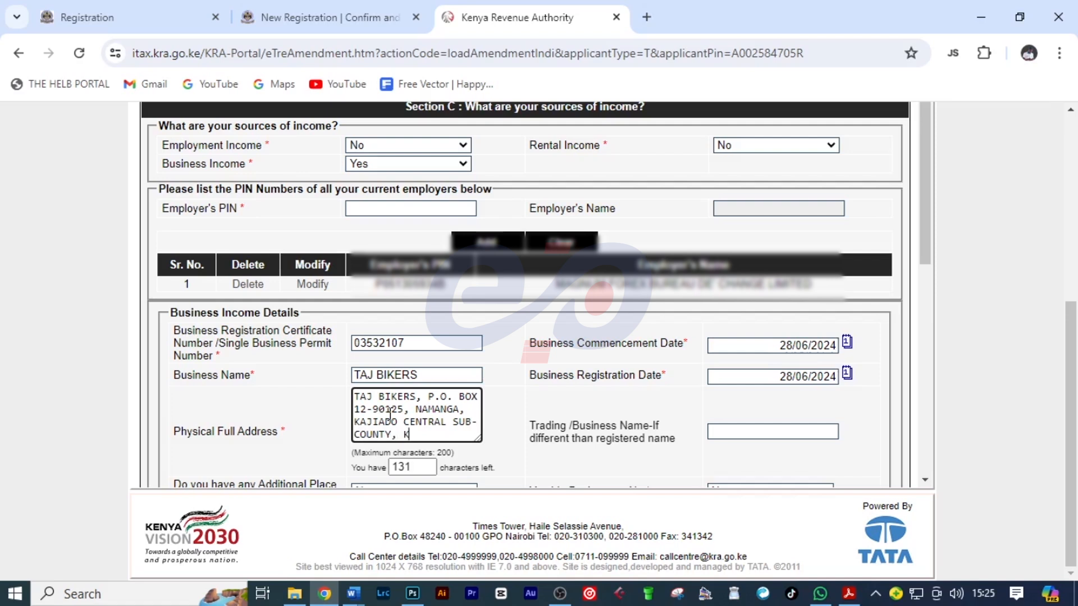
{"action": "type", "text": "KAJIADO COUNTY"}
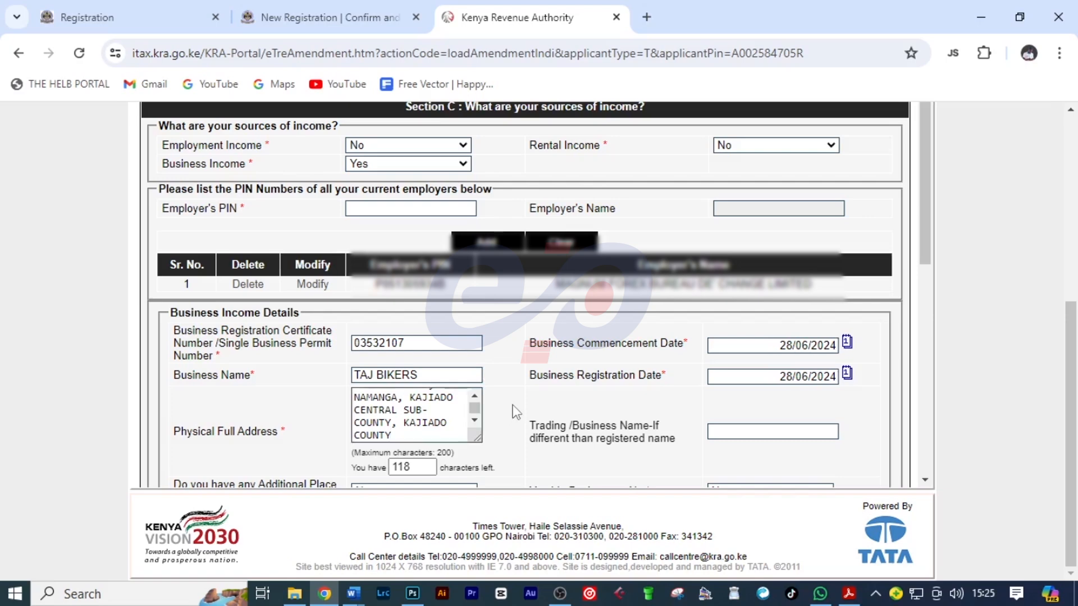
Step: Add TAJ BIKERS with its address and permit to the business income details list
{"action": "scroll", "scroll_direction": "down", "scroll_amount": 3}
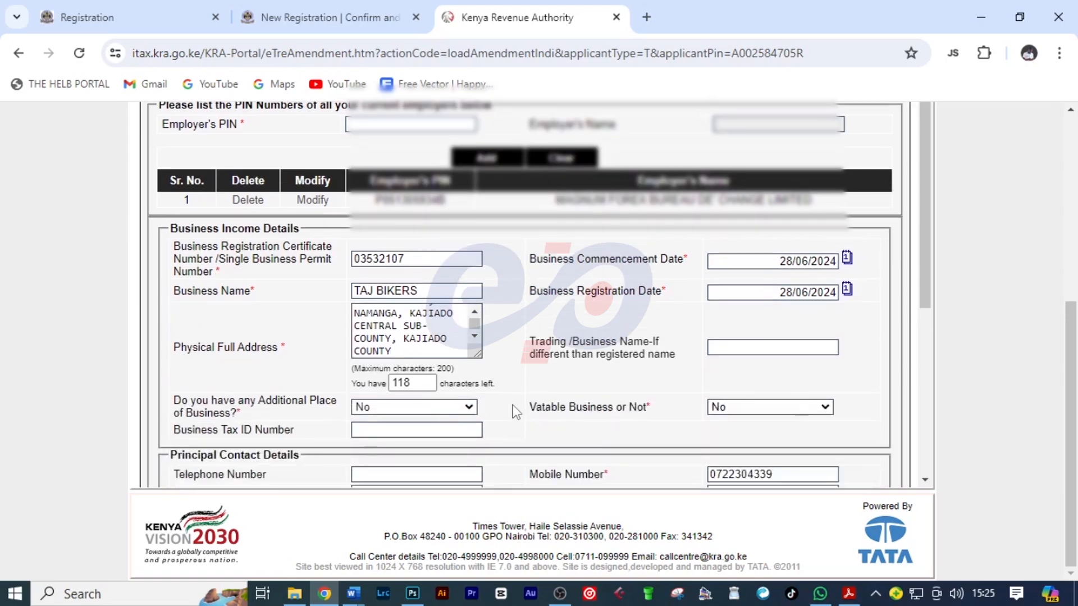
{"action": "scroll", "scroll_direction": "down", "scroll_amount": 3}
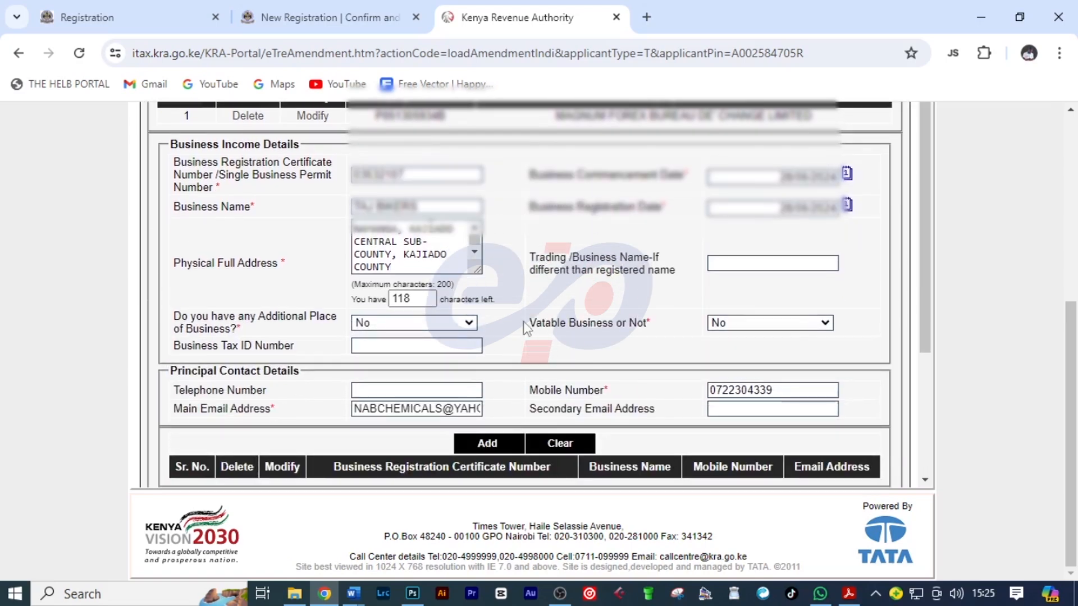
{"action": "scroll", "scroll_direction": "down", "scroll_amount": 3}
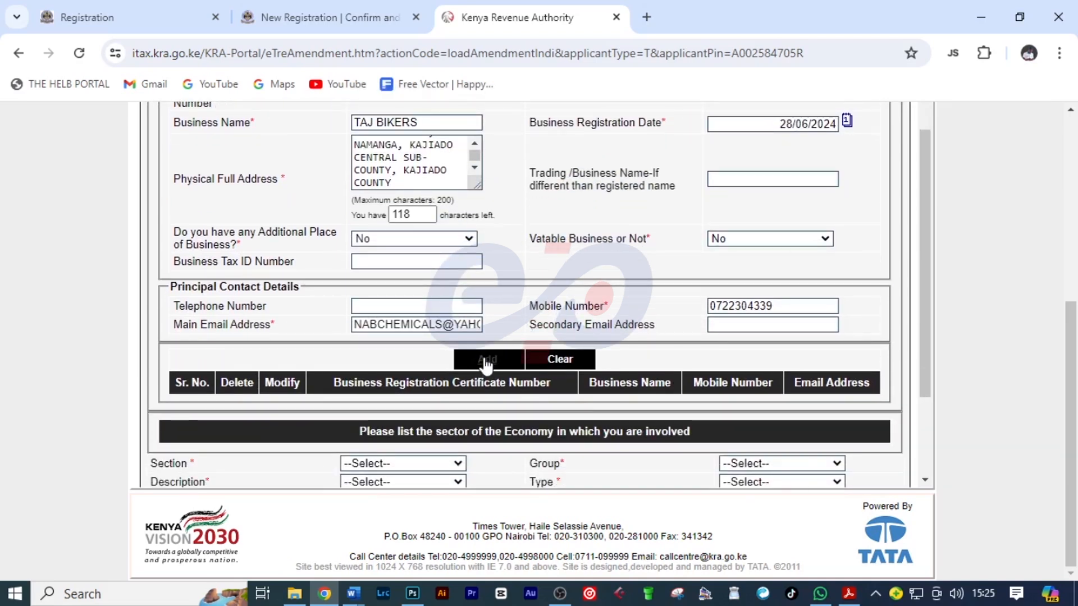
{"action": "left_click", "coordinate": [487, 359]}
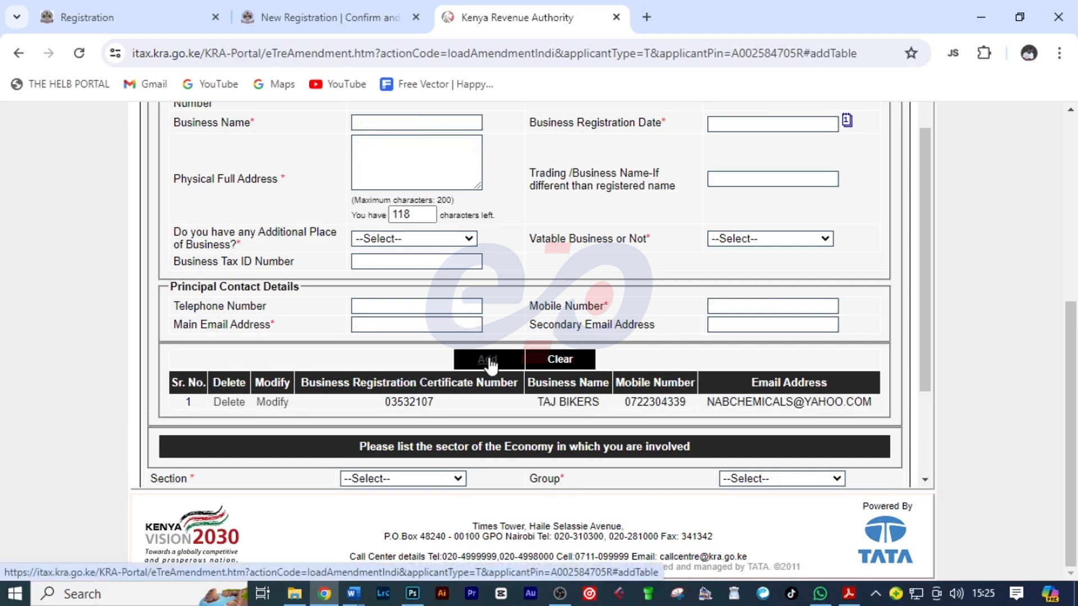
{"action": "scroll", "scroll_direction": "down", "scroll_amount": 3}
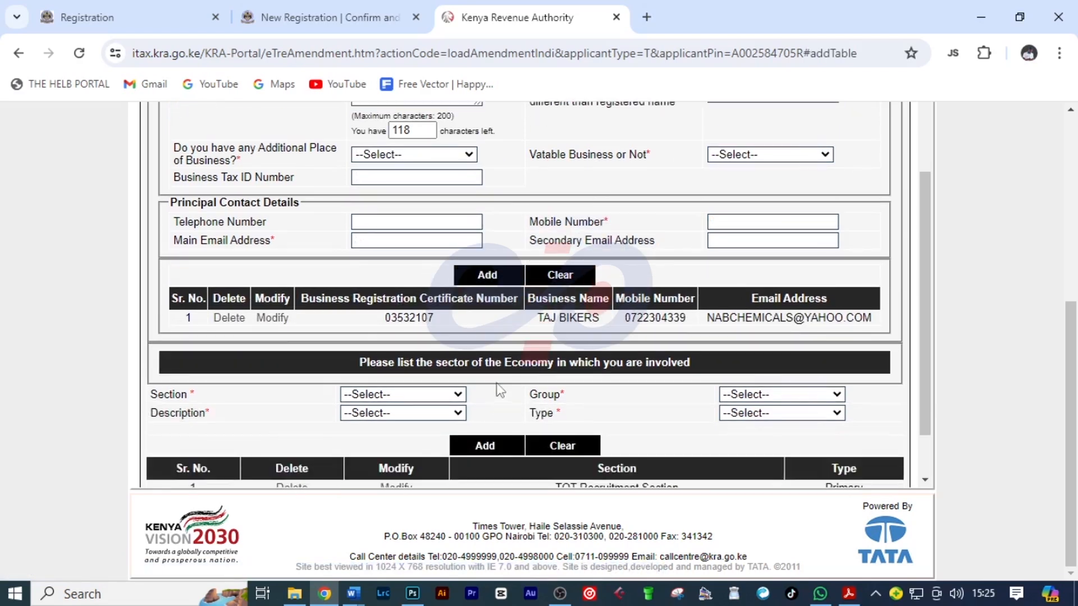
{"action": "mouse_move", "coordinate": [358, 372]}
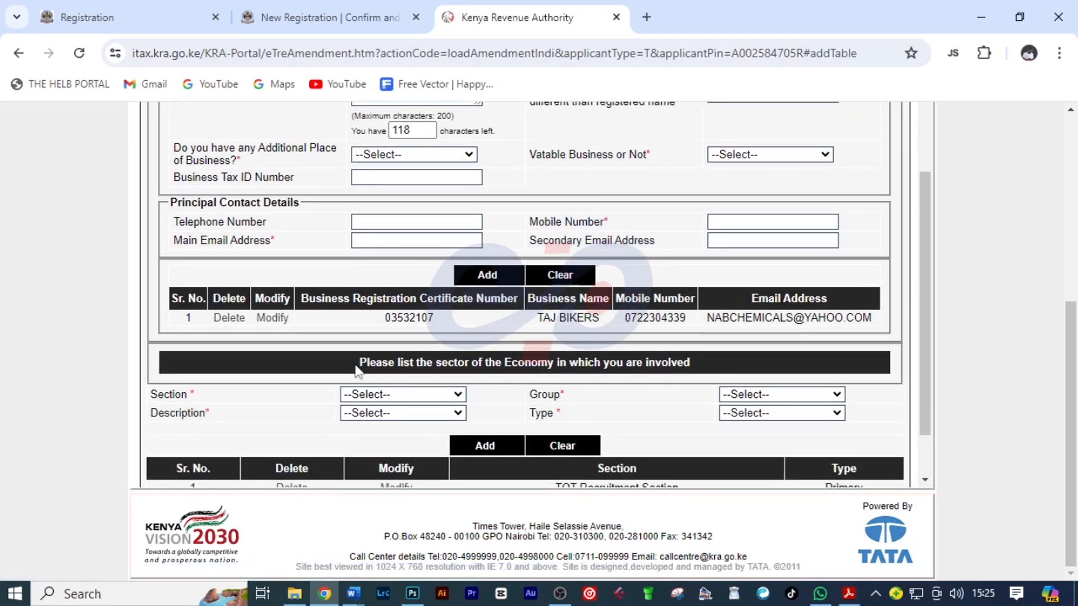
{"action": "mouse_move", "coordinate": [646, 374]}
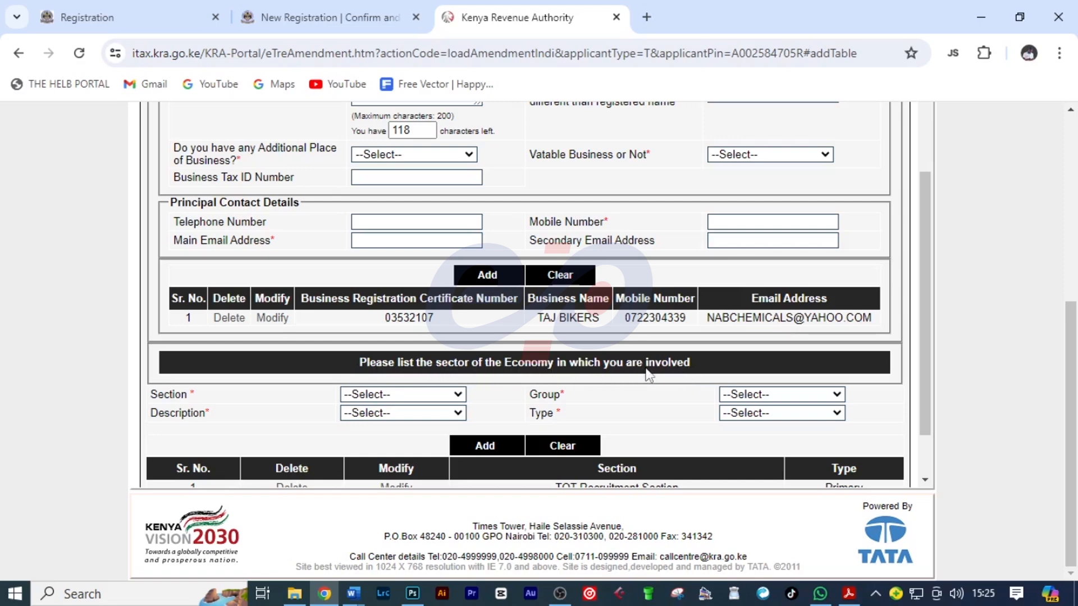
Step: Add TOT Recruitment Section as the primary economic activity, then advance to Section E
{"action": "left_click", "coordinate": [402, 394]}
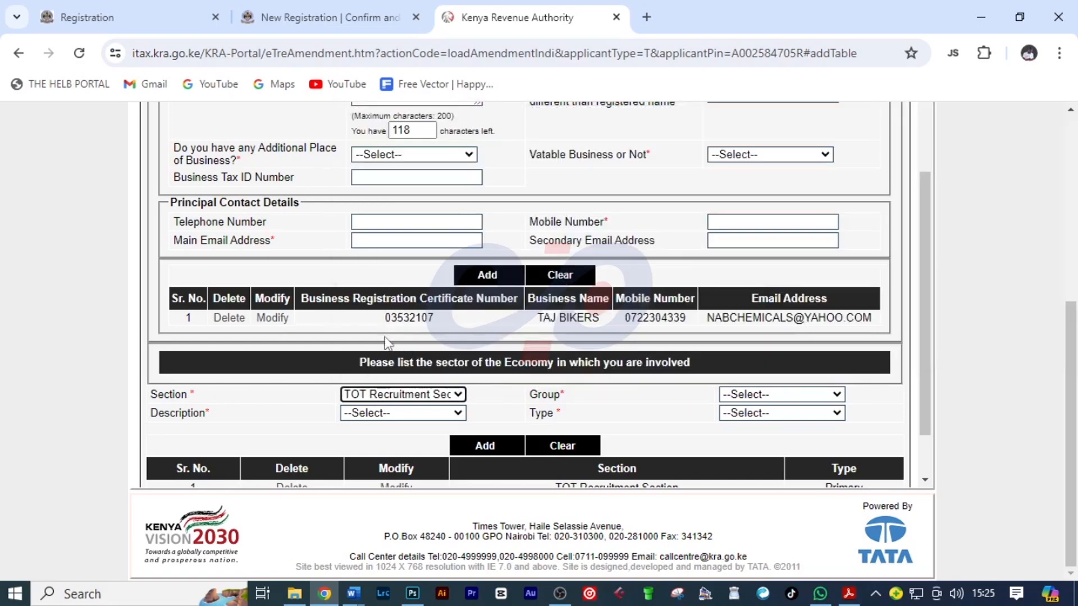
{"action": "left_click", "coordinate": [780, 394]}
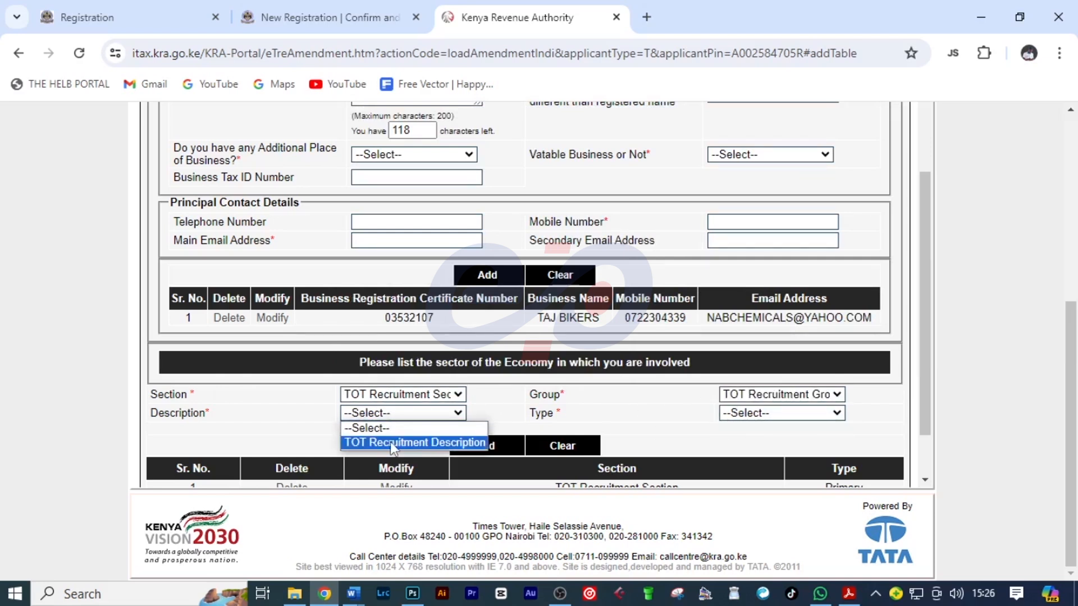
{"action": "left_click", "coordinate": [780, 413]}
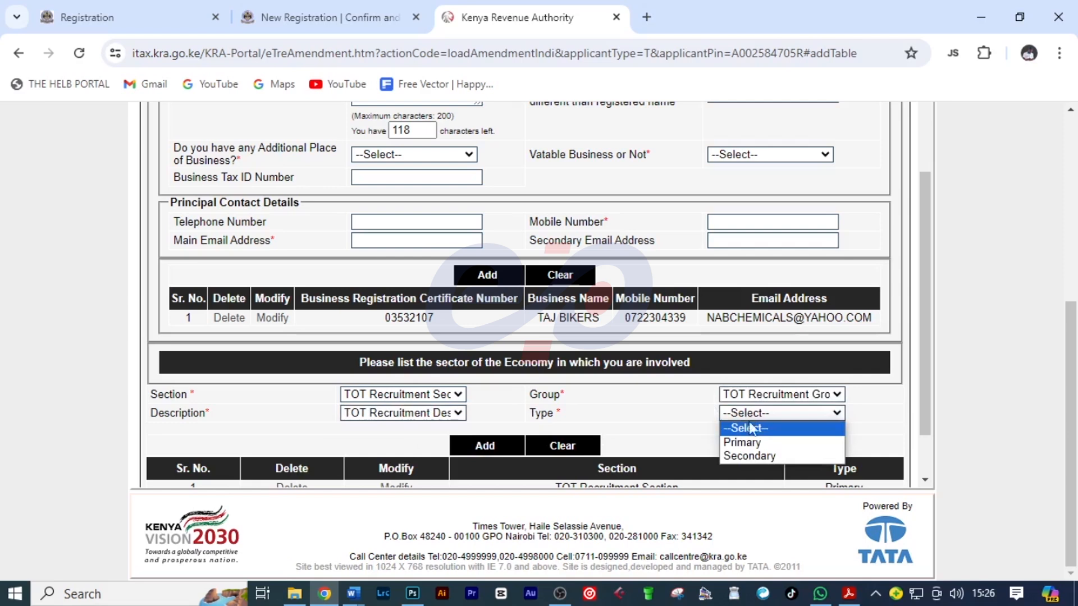
{"action": "left_click", "coordinate": [742, 443]}
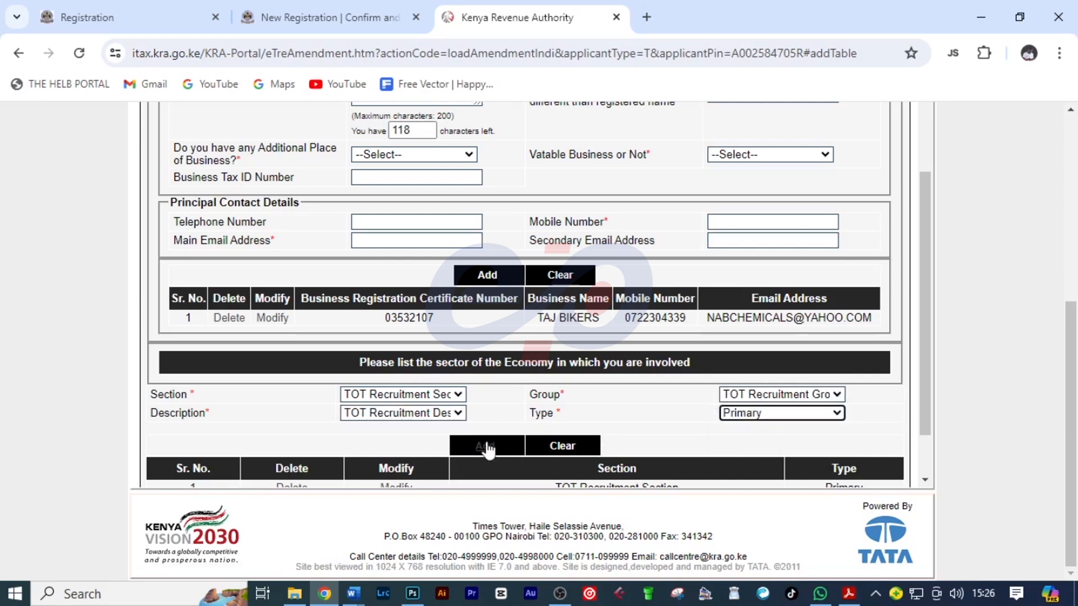
{"action": "left_click", "coordinate": [485, 445]}
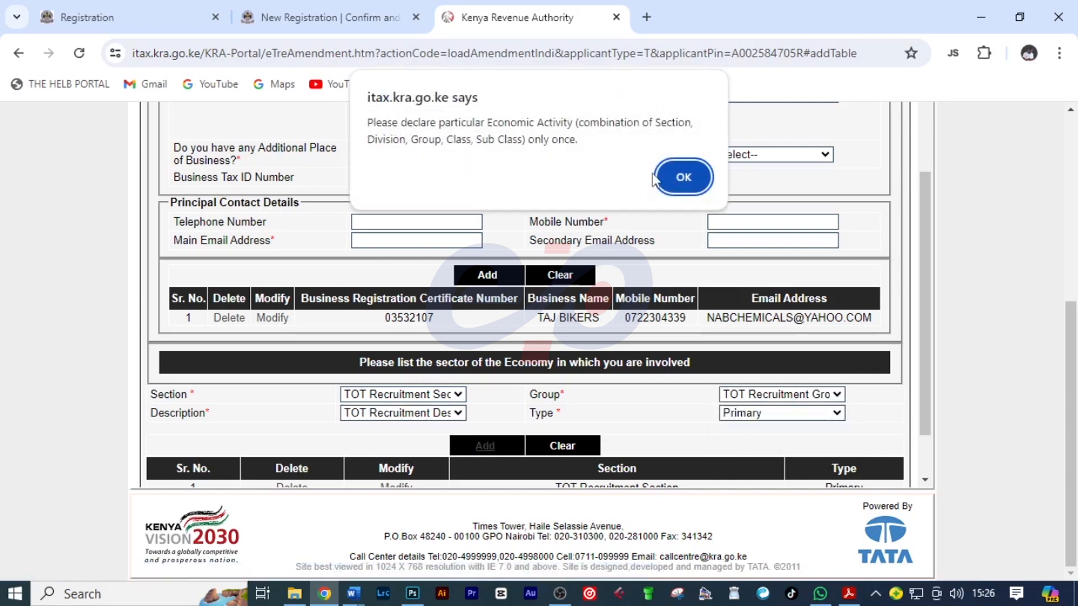
{"action": "left_click", "coordinate": [682, 177]}
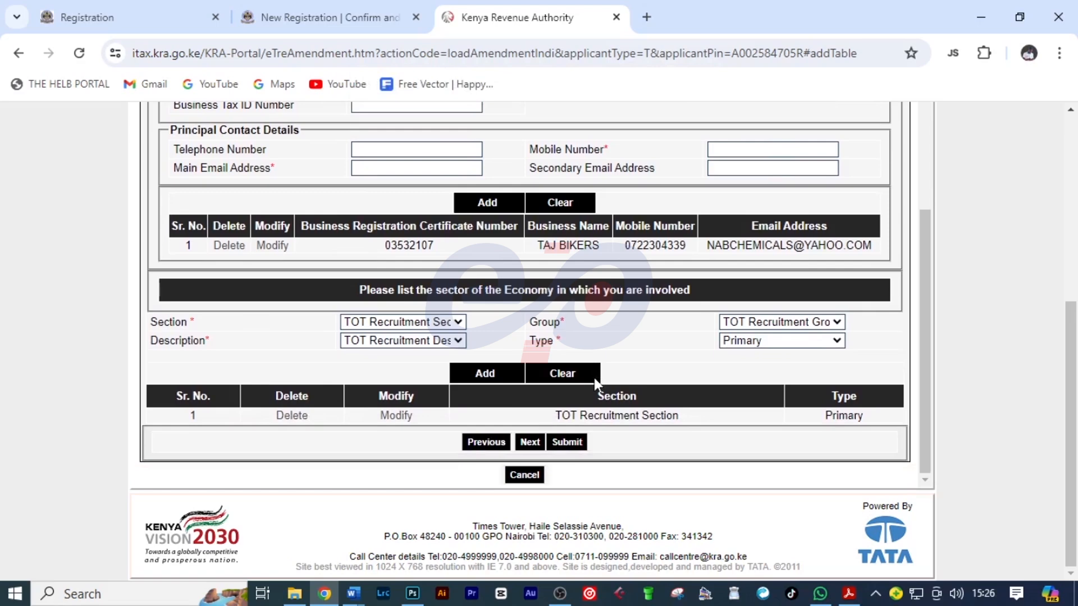
{"action": "mouse_move", "coordinate": [489, 354]}
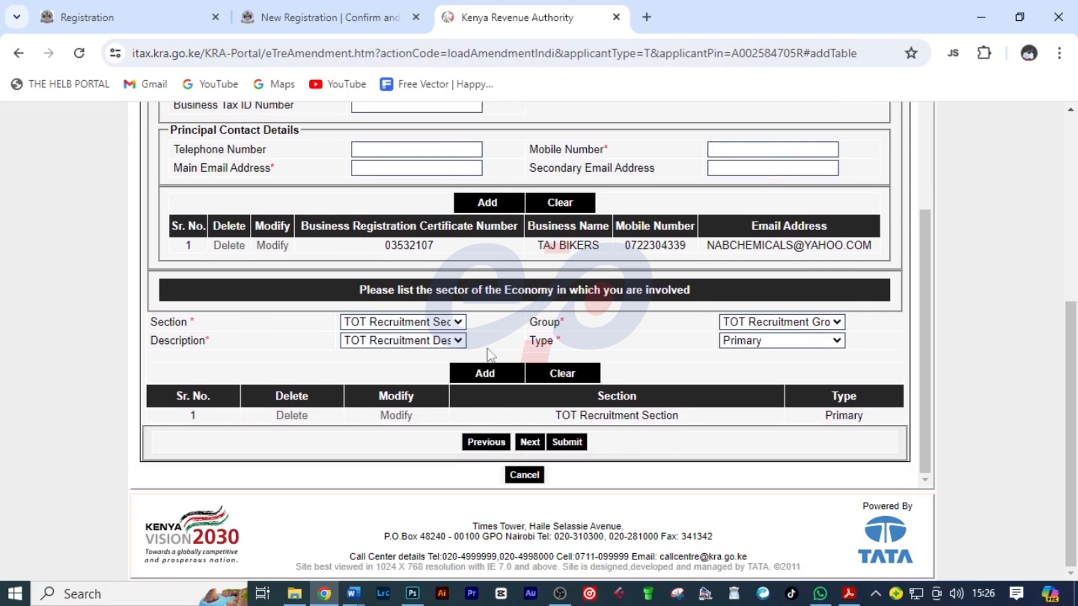
{"action": "left_click", "coordinate": [530, 442]}
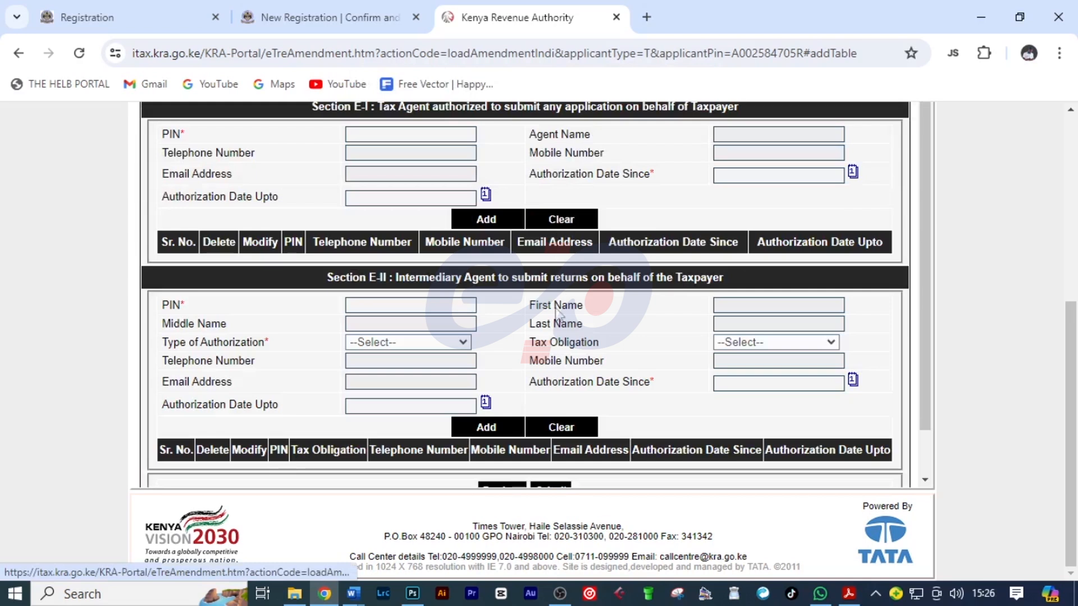
Step: Submit the form and dismiss the taxpayer name change notice
{"action": "scroll", "scroll_direction": "down", "scroll_amount": 3}
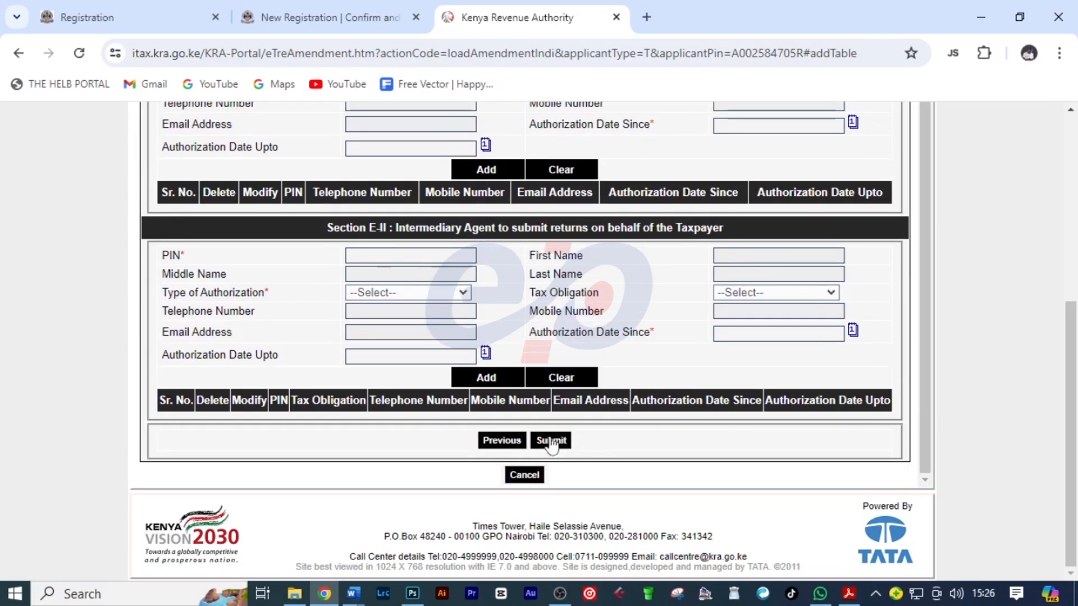
{"action": "left_click", "coordinate": [549, 440]}
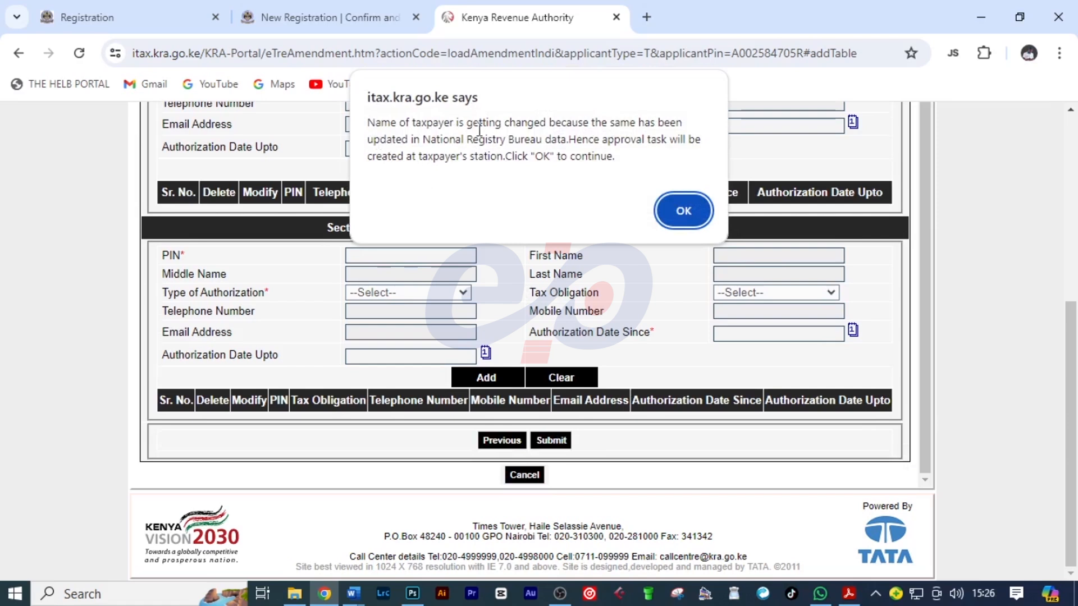
{"action": "left_click", "coordinate": [682, 211]}
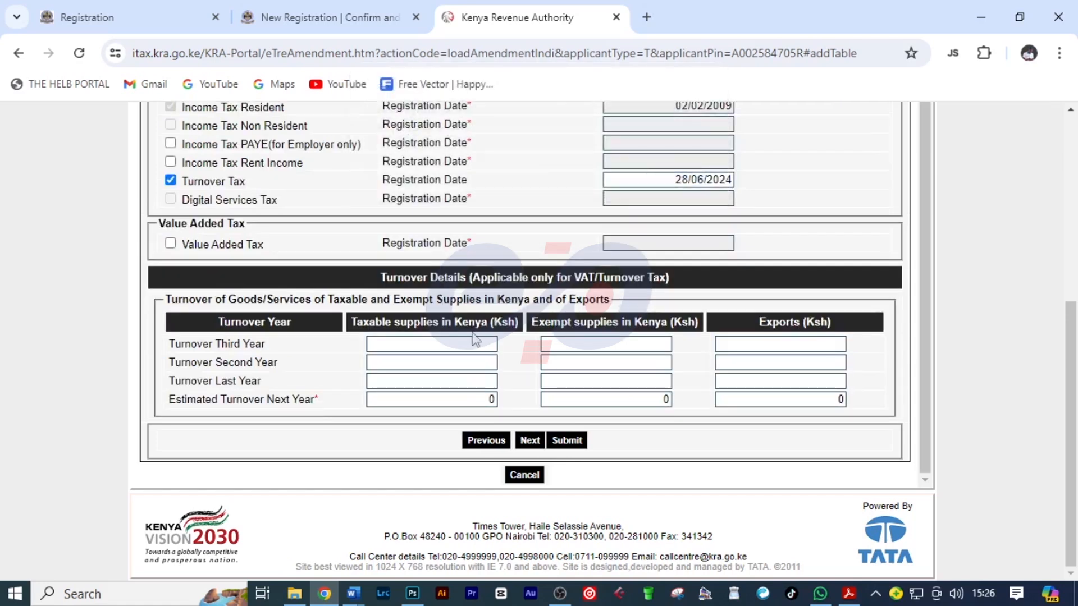
Step: Enter 1,000,000 as next year's estimated taxable supplies in Kenya
{"action": "left_click", "coordinate": [432, 399]}
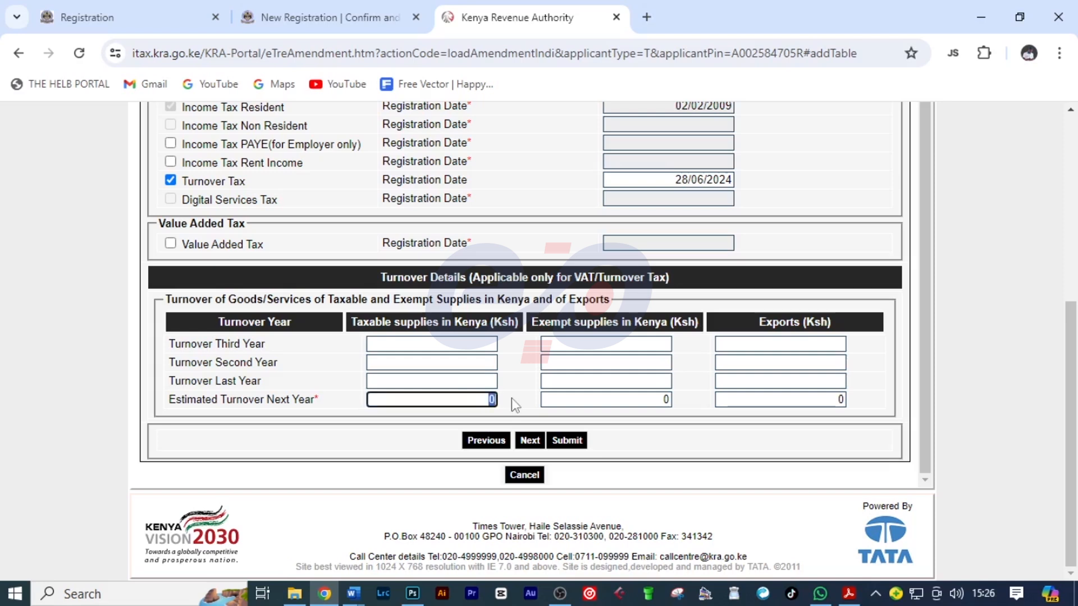
{"action": "type", "text": "10000,000"}
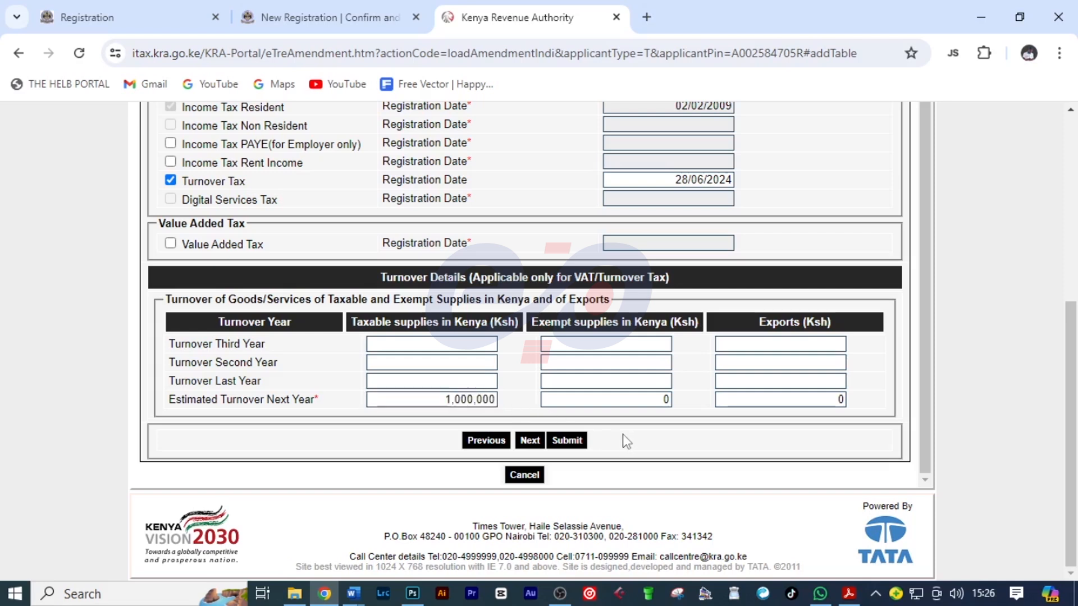
{"action": "mouse_move", "coordinate": [529, 426]}
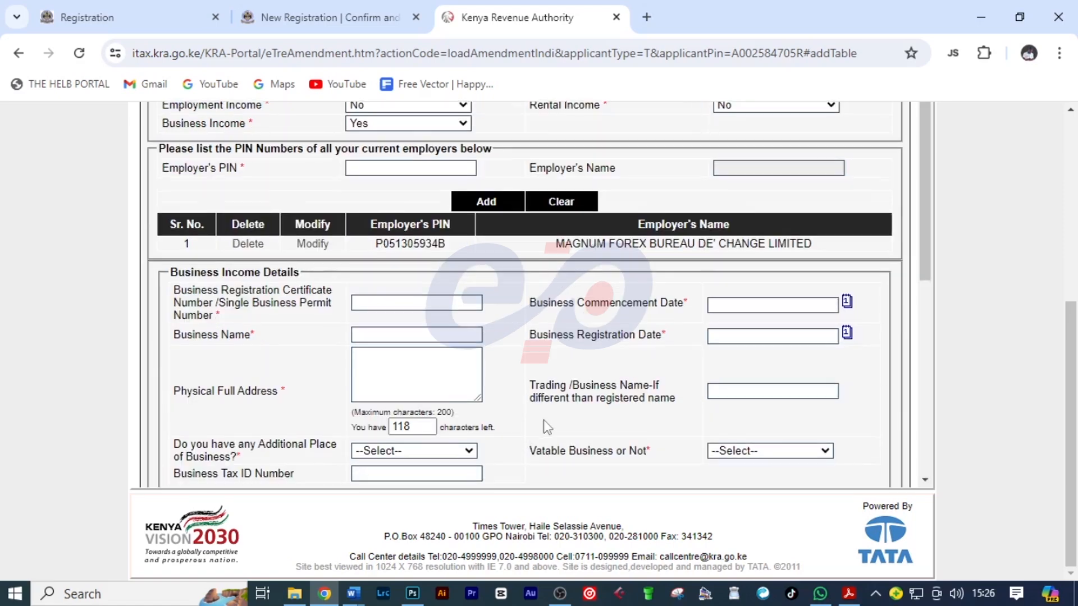
Step: Submit the amendment, accepting the name change, email, and confirmation prompts
{"action": "scroll", "scroll_direction": "down", "scroll_amount": 3}
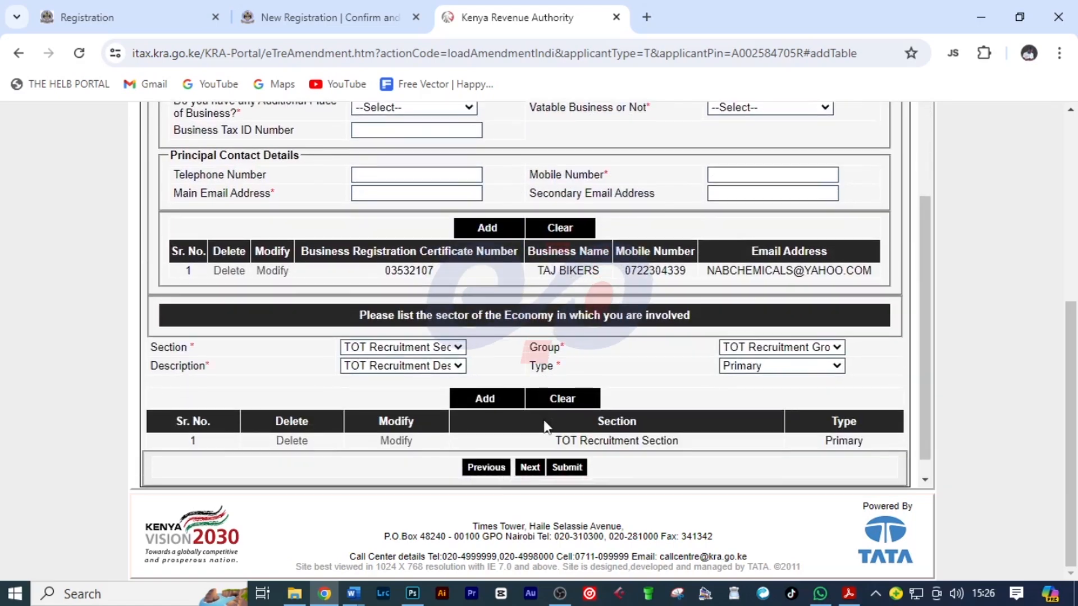
{"action": "left_click", "coordinate": [566, 467]}
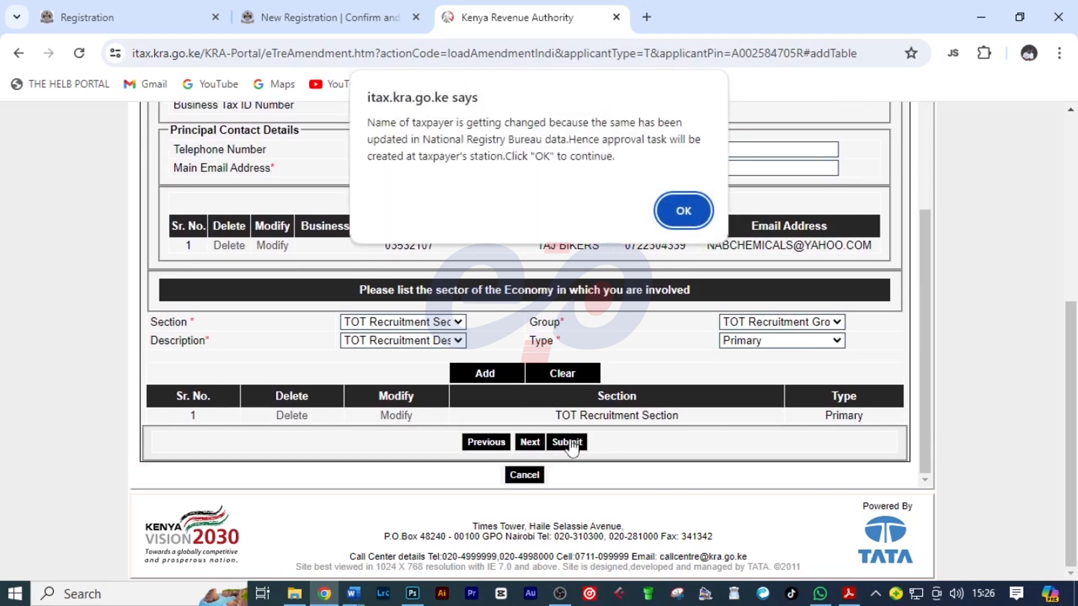
{"action": "left_click", "coordinate": [681, 210]}
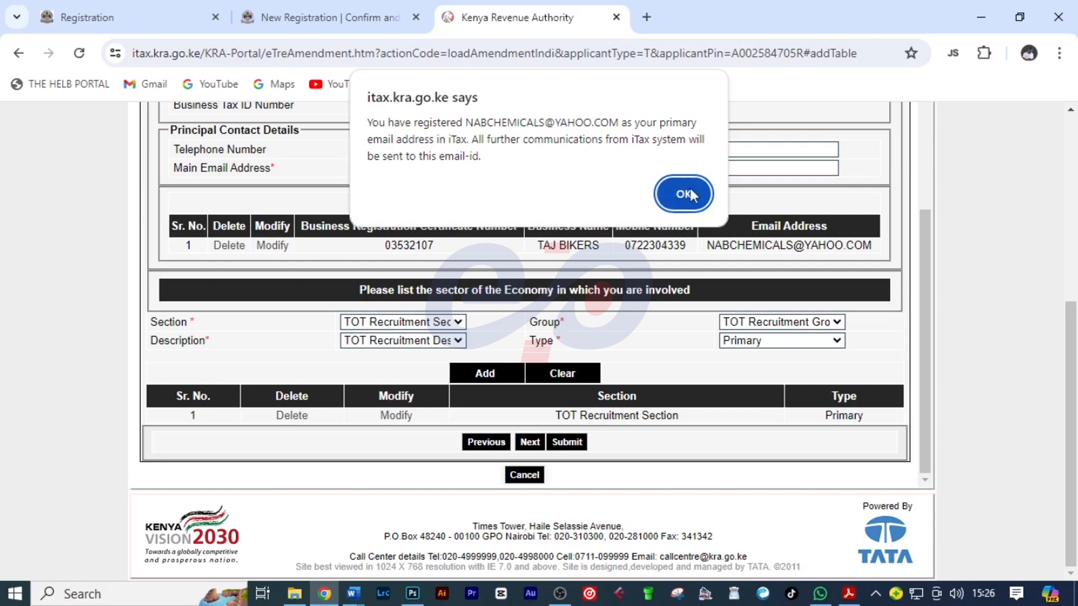
{"action": "left_click", "coordinate": [682, 194]}
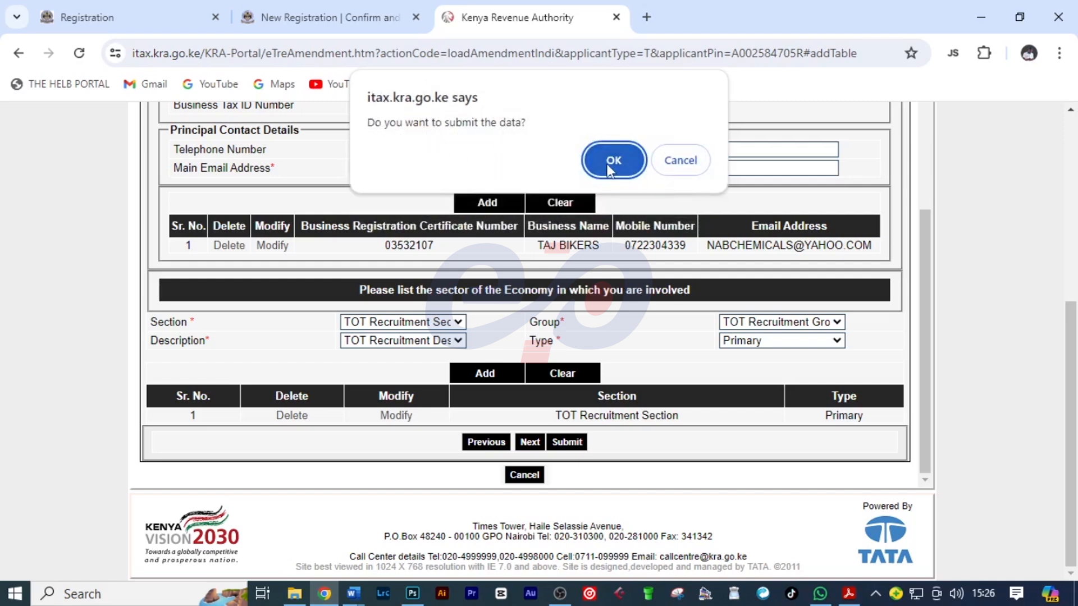
{"action": "left_click", "coordinate": [613, 160]}
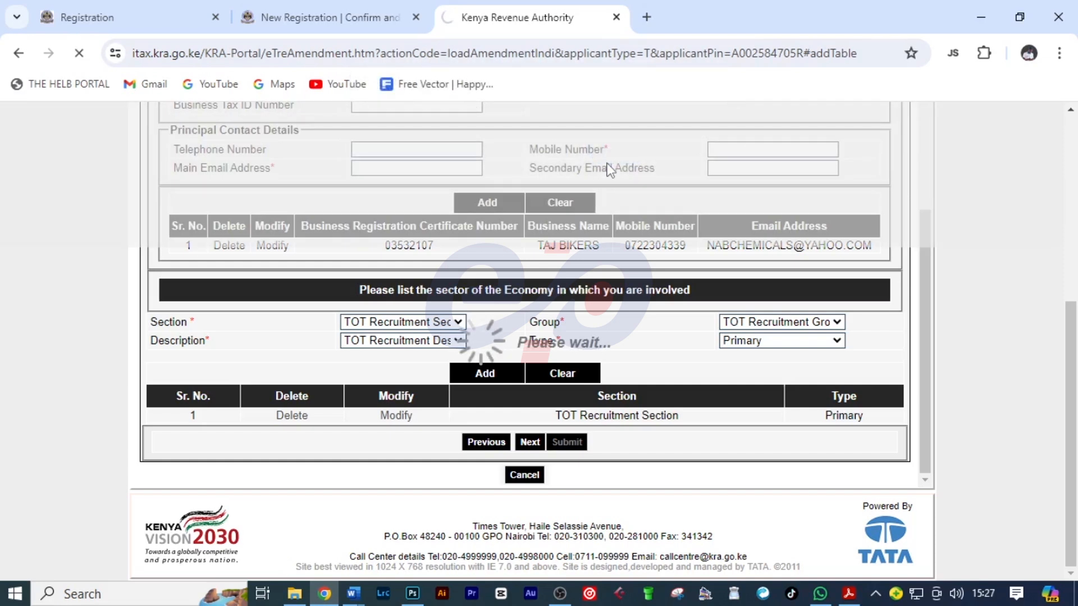
{"action": "left_click", "coordinate": [566, 442]}
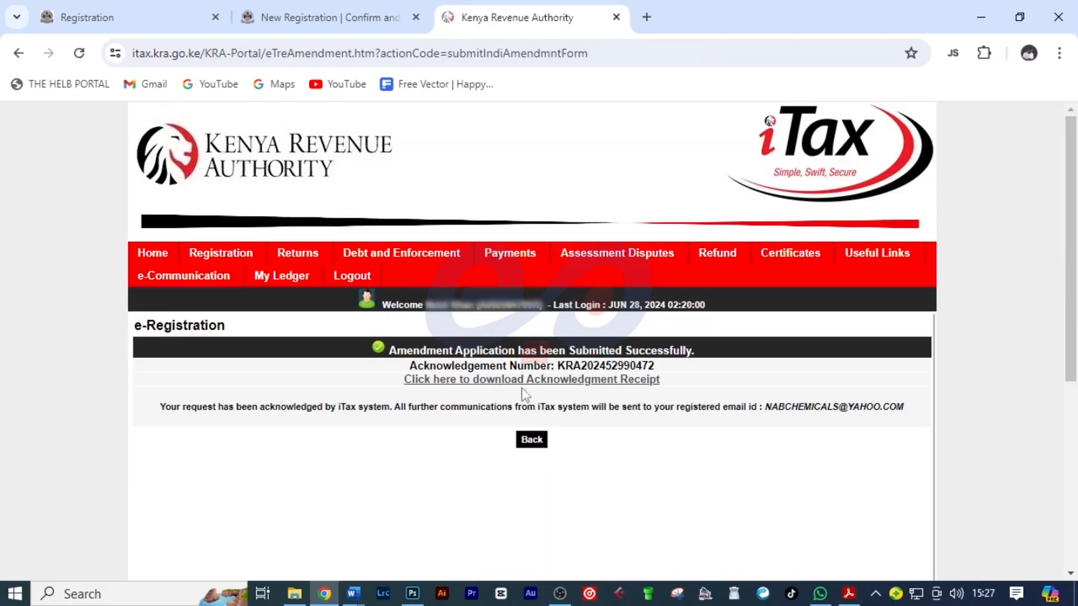
{"action": "left_click", "coordinate": [531, 380]}
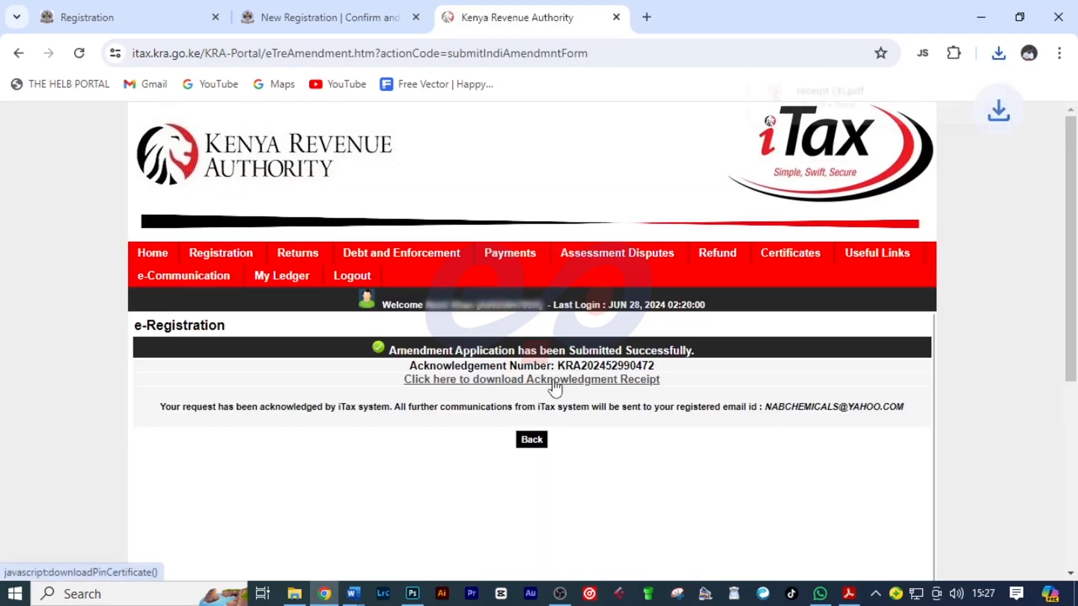
{"action": "left_click", "coordinate": [531, 380]}
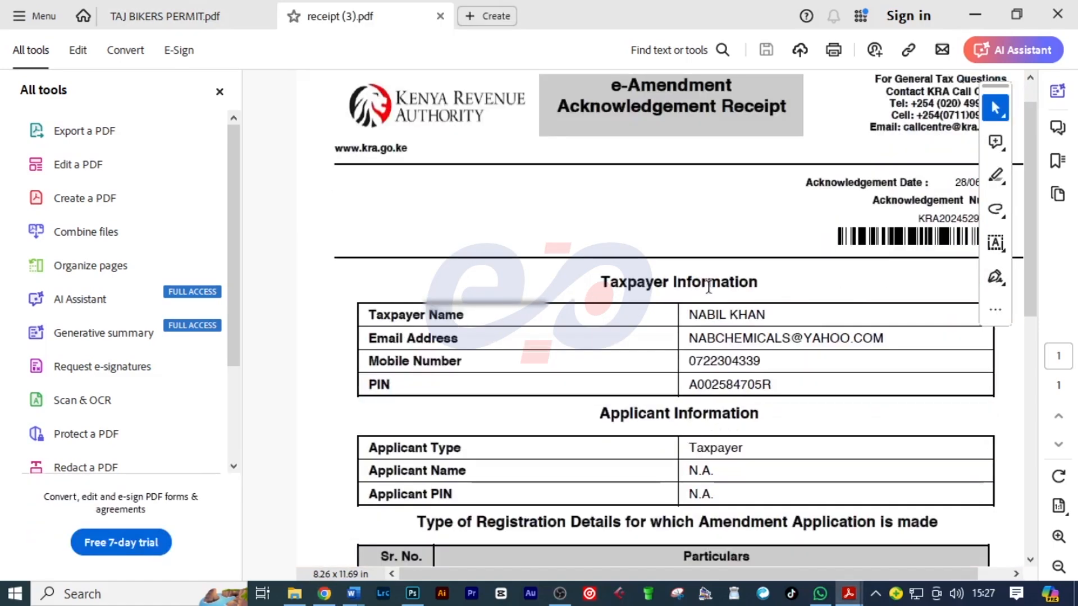
{"action": "scroll", "scroll_direction": "down", "scroll_amount": 3}
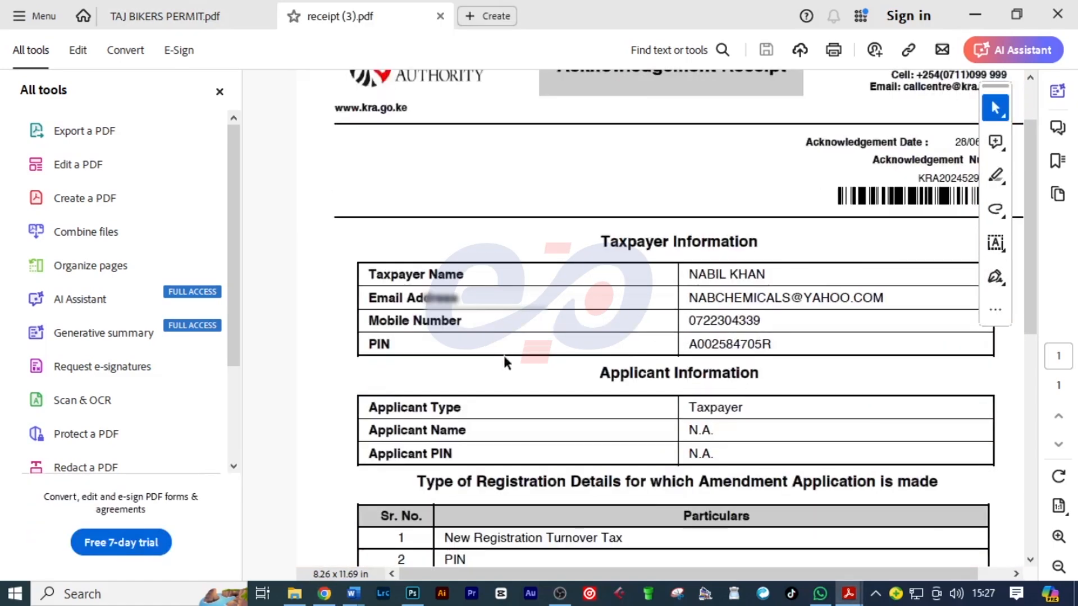
{"action": "scroll", "scroll_direction": "down", "scroll_amount": 3}
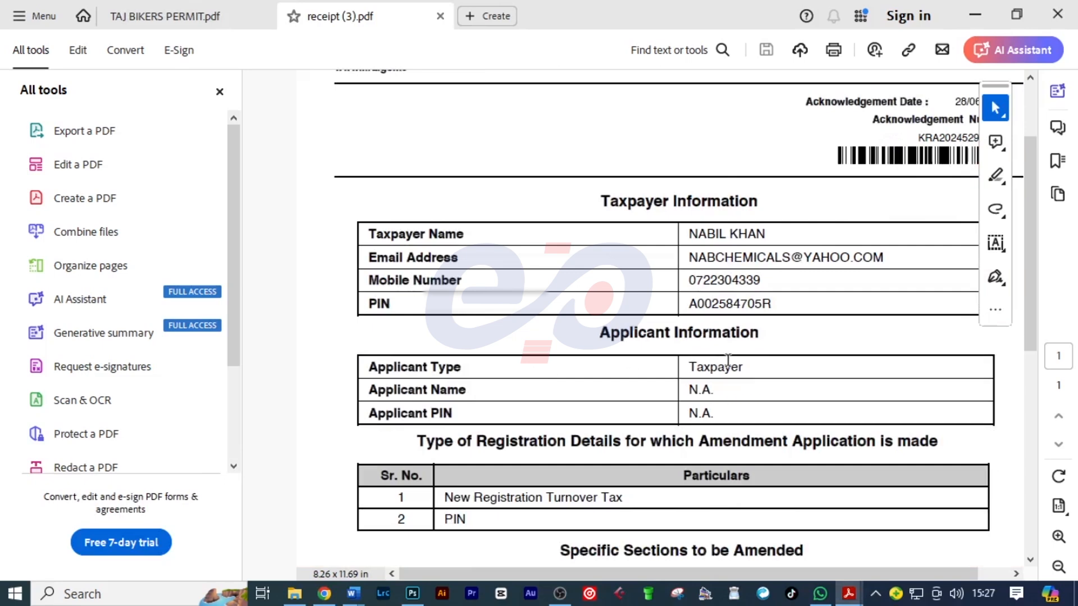
{"action": "scroll", "scroll_direction": "down", "scroll_amount": 3}
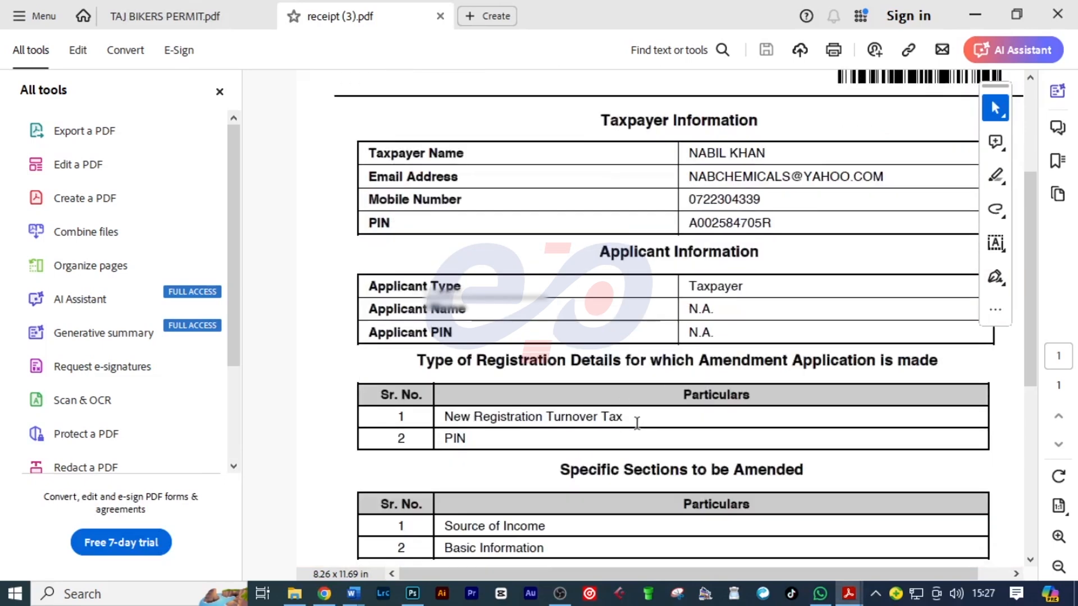
{"action": "double_click", "coordinate": [533, 416]}
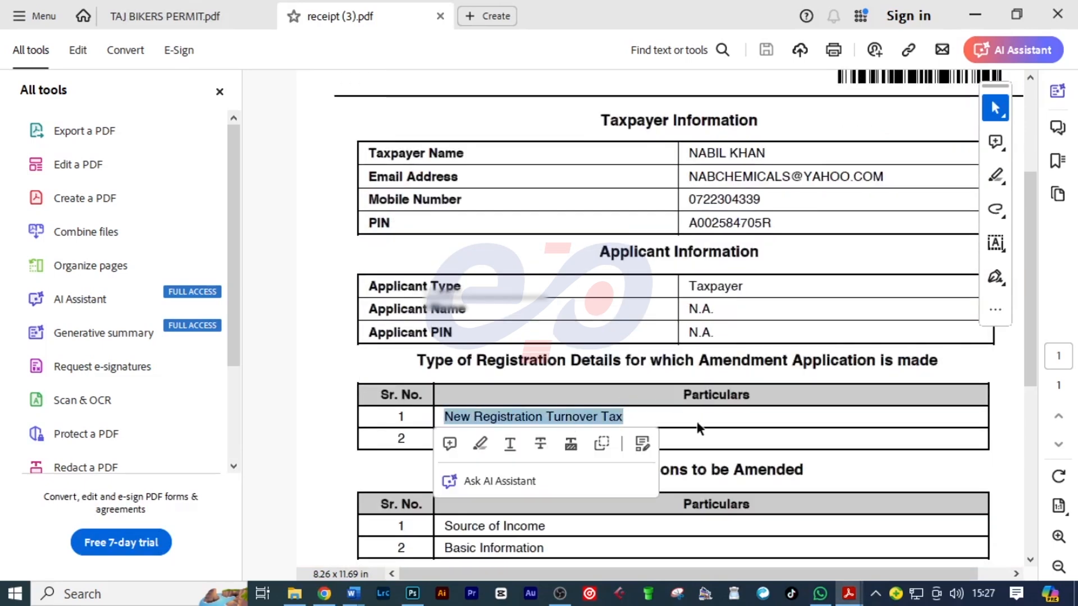
{"action": "scroll", "scroll_direction": "down", "scroll_amount": 3}
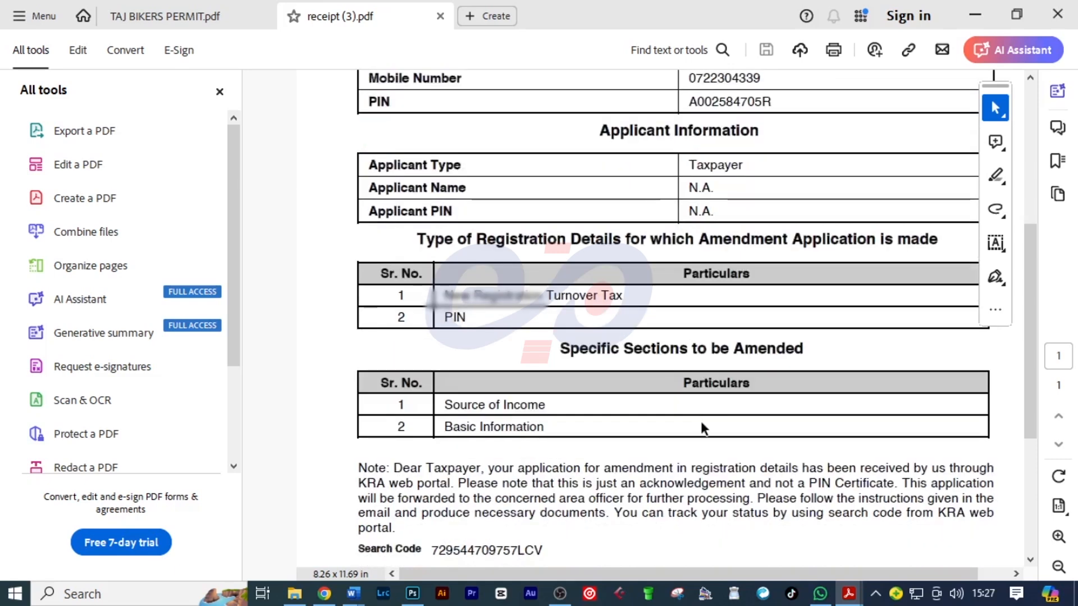
{"action": "scroll", "scroll_direction": "up", "scroll_amount": 3}
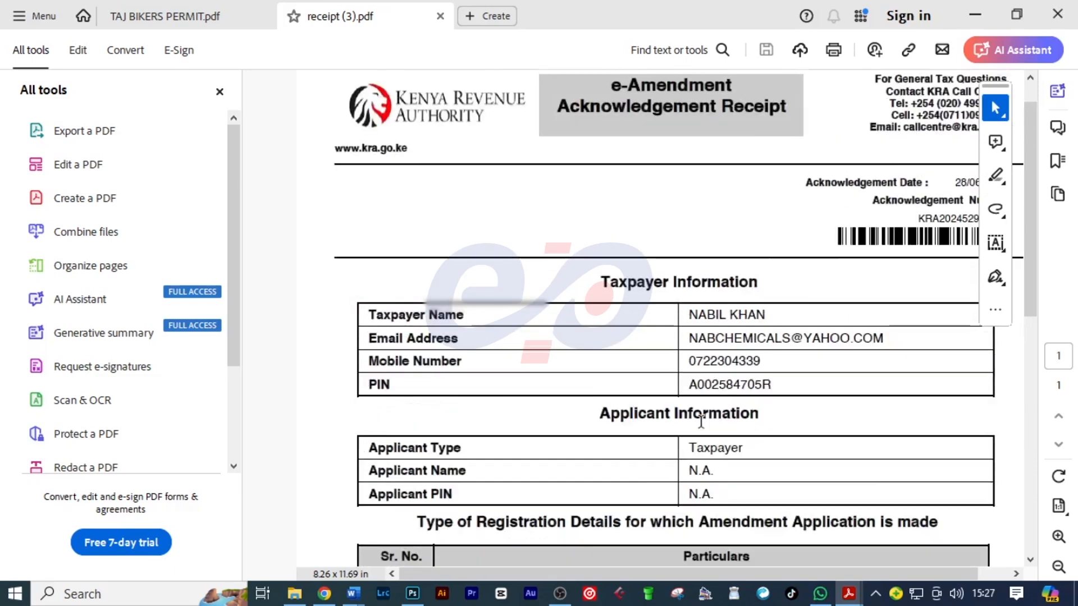